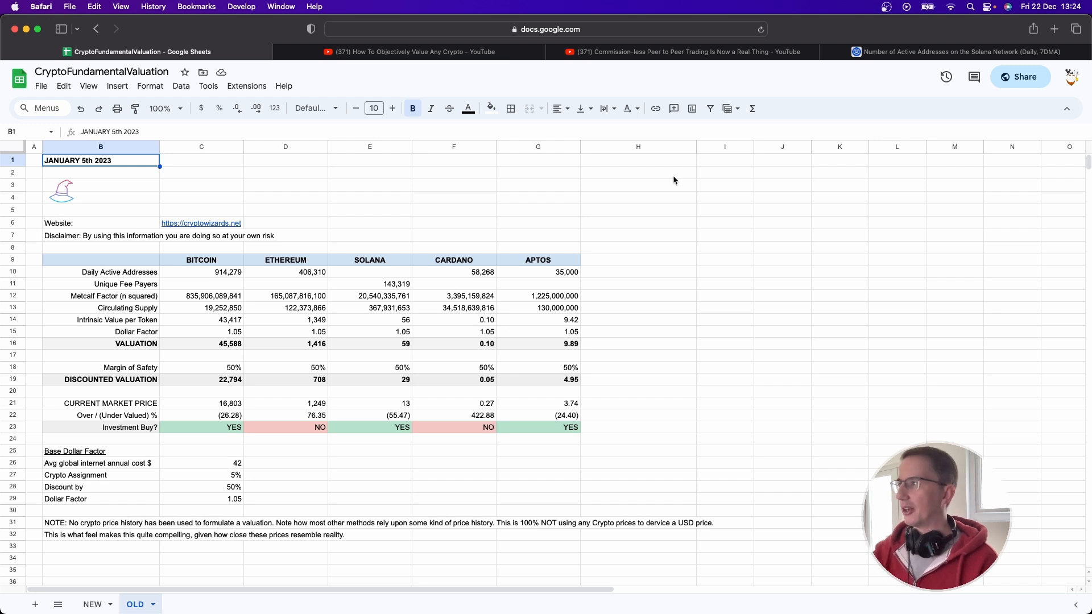
Step: Inspect Bitcoin's active addresses, Metcalf factor, supply, dollar factor and valuation cells, then switch to the valuation video
{"action": "left_click", "coordinate": [202, 272]}
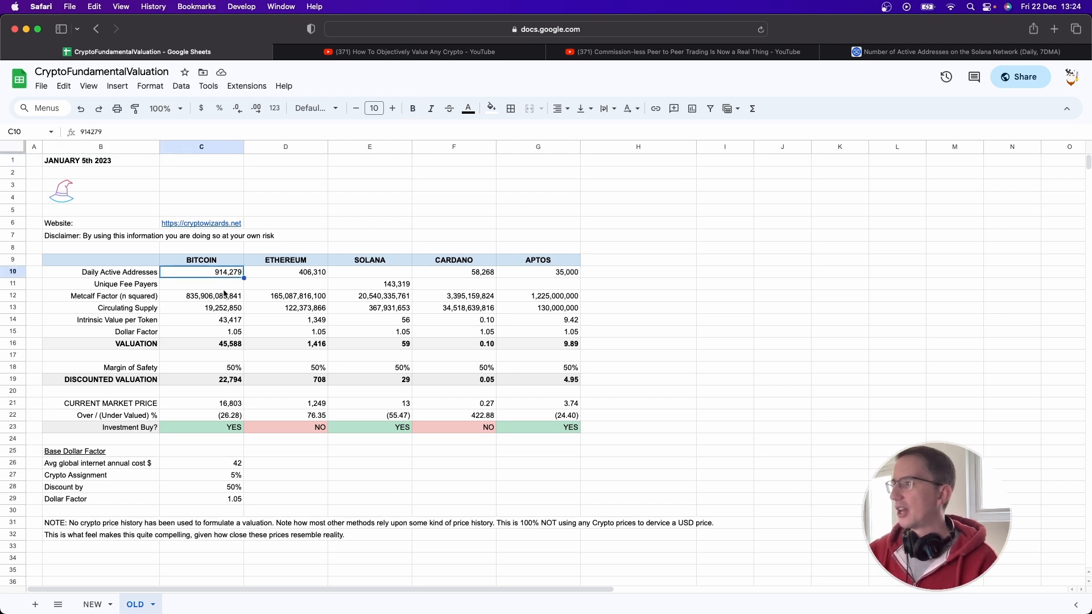
{"action": "left_click", "coordinate": [201, 295]}
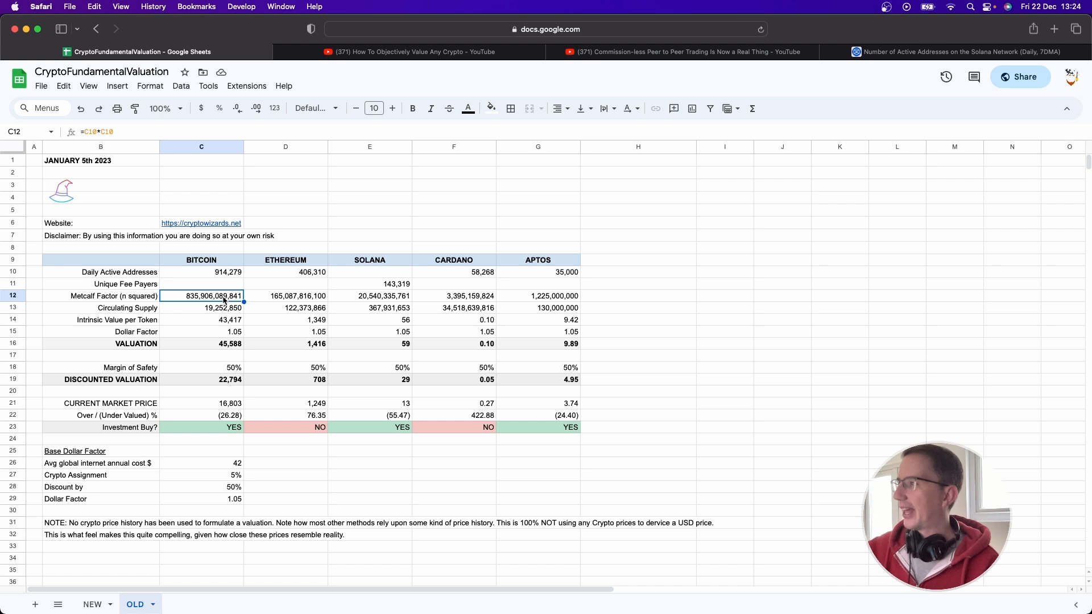
{"action": "left_click", "coordinate": [201, 309]}
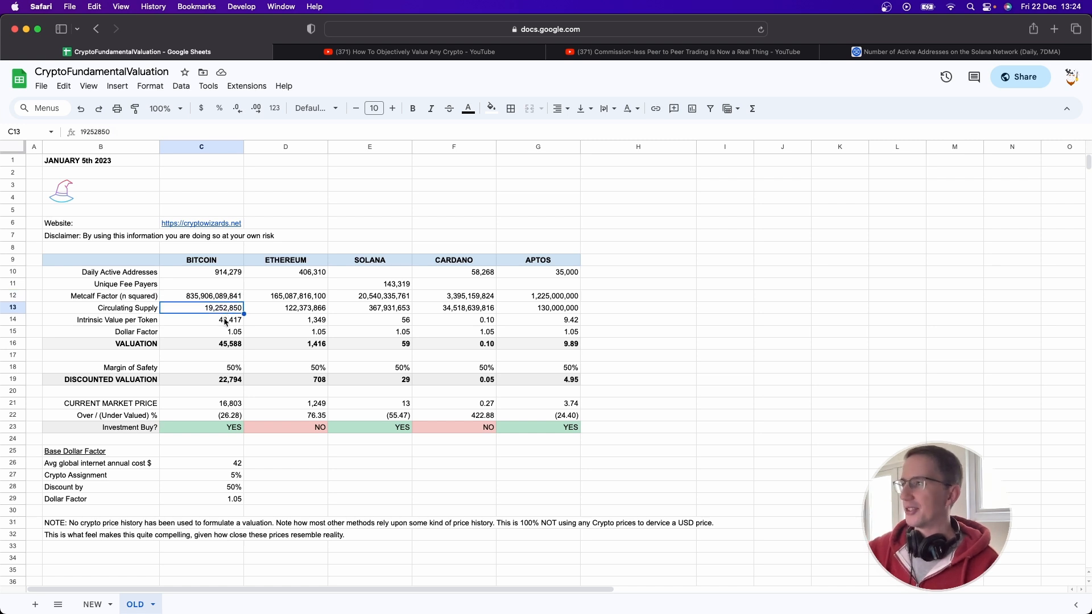
{"action": "left_click", "coordinate": [201, 331]}
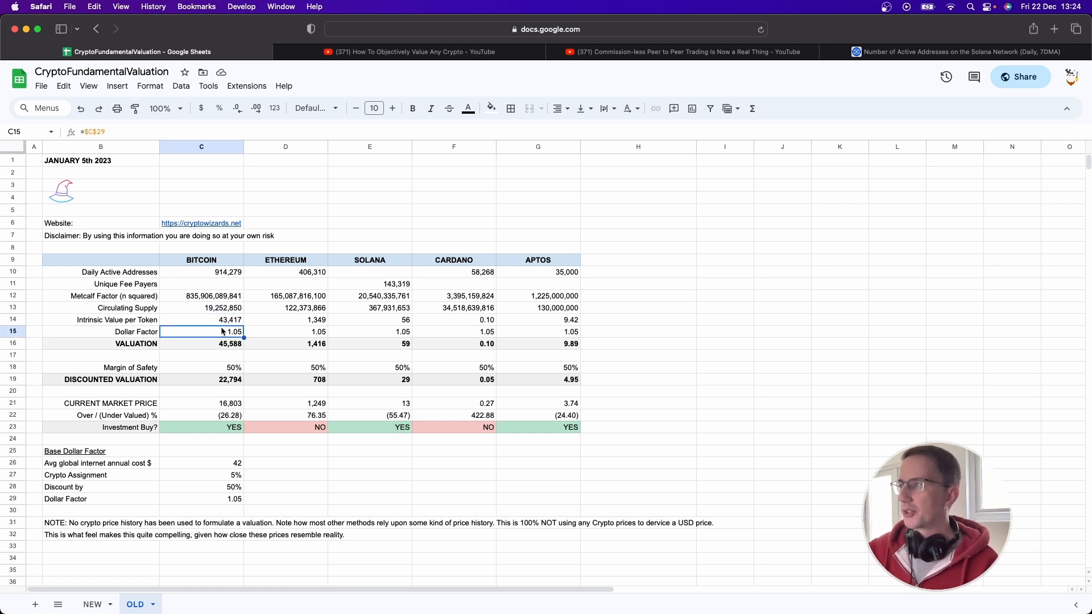
{"action": "left_click", "coordinate": [201, 344]}
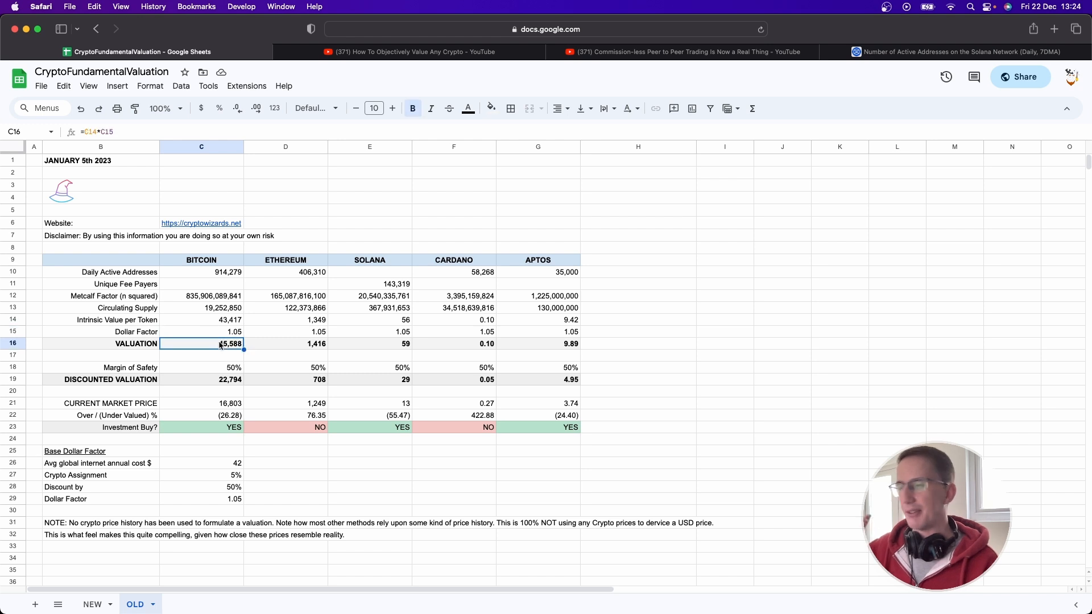
{"action": "mouse_move", "coordinate": [384, 51]}
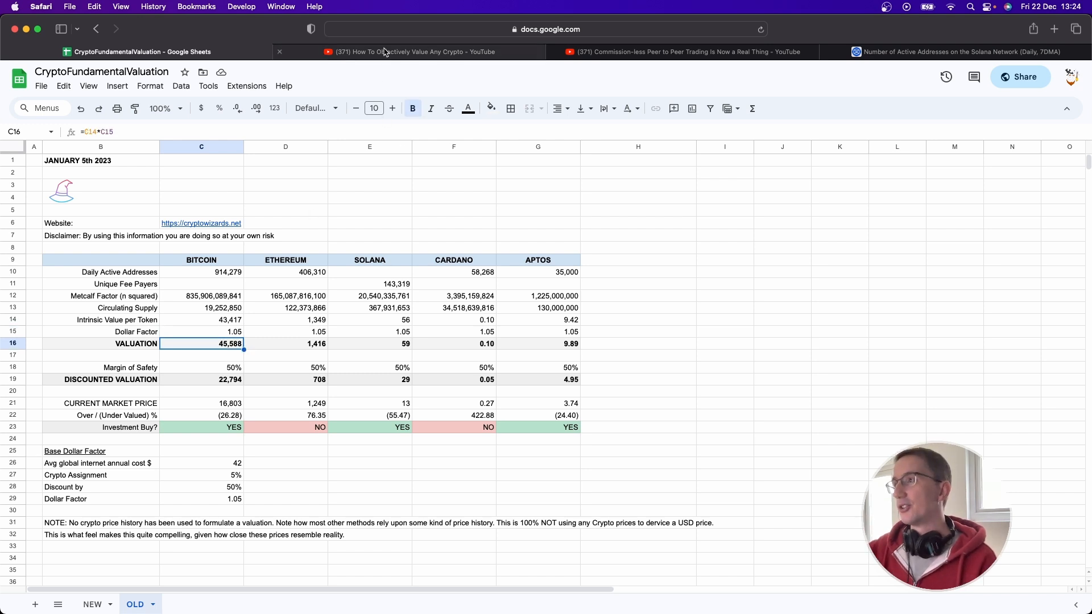
{"action": "left_click", "coordinate": [410, 52]}
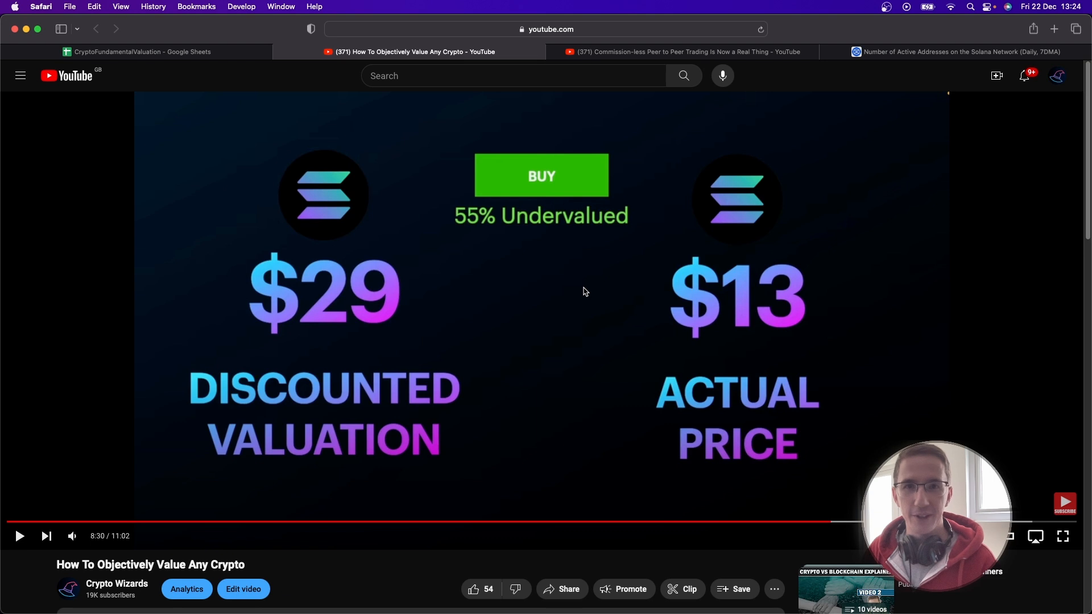
{"action": "mouse_move", "coordinate": [671, 257]}
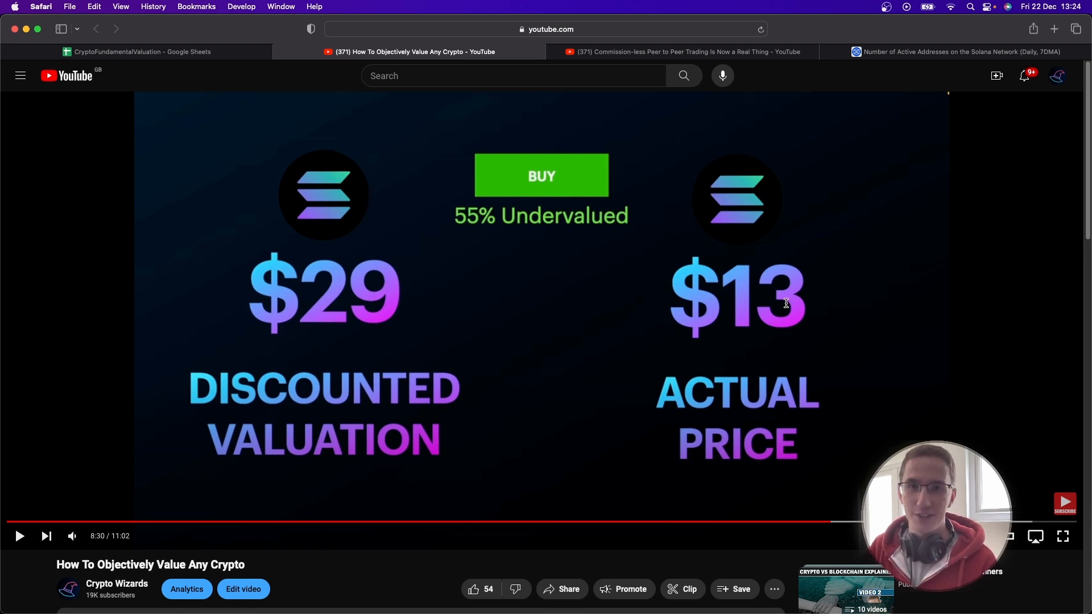
{"action": "mouse_move", "coordinate": [448, 439]}
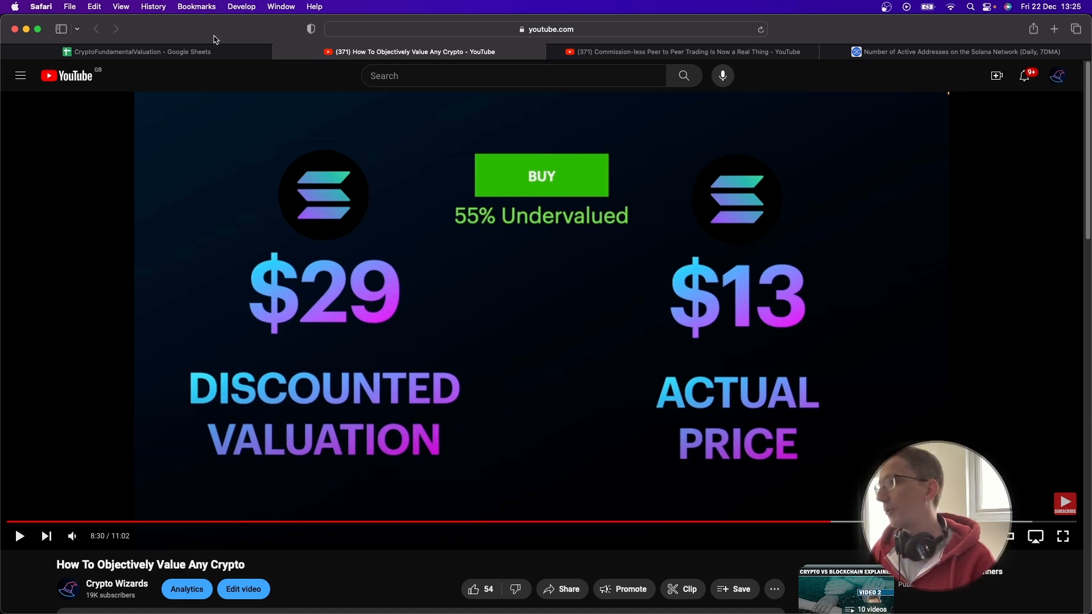
Step: Inspect Solana's valuation (59), 50% margin of safety and discounted valuation (29) formulas in E16, E18, E19
{"action": "left_click", "coordinate": [139, 51]}
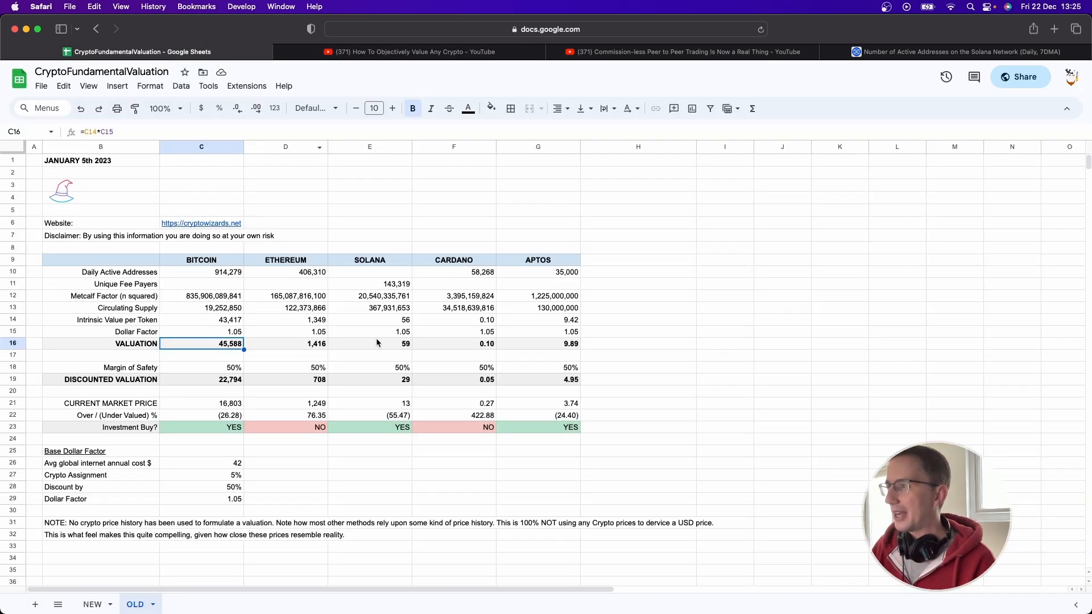
{"action": "left_click", "coordinate": [369, 344]}
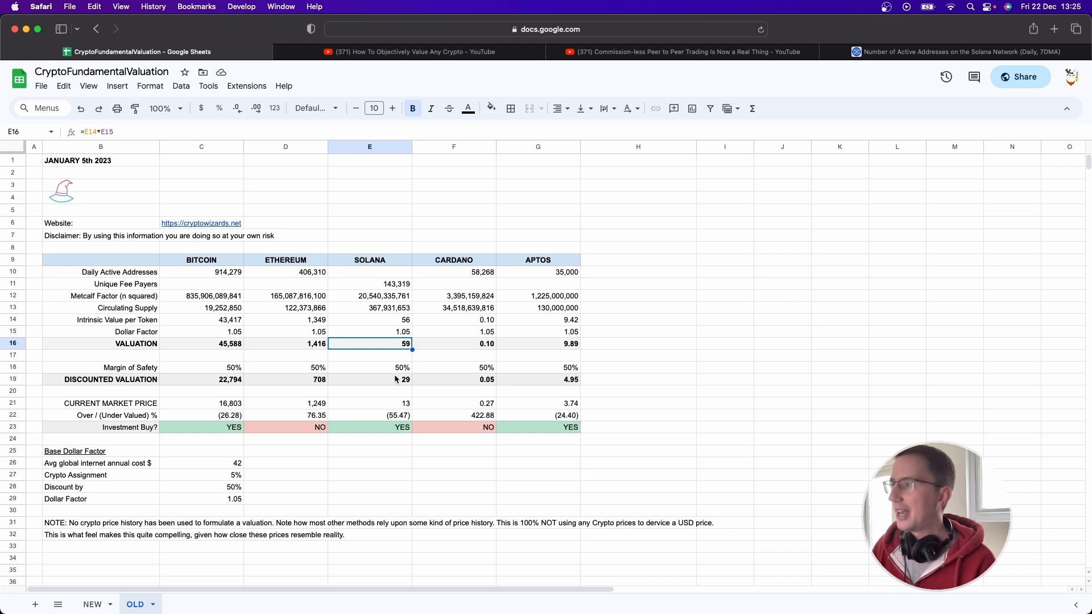
{"action": "left_click", "coordinate": [369, 367]}
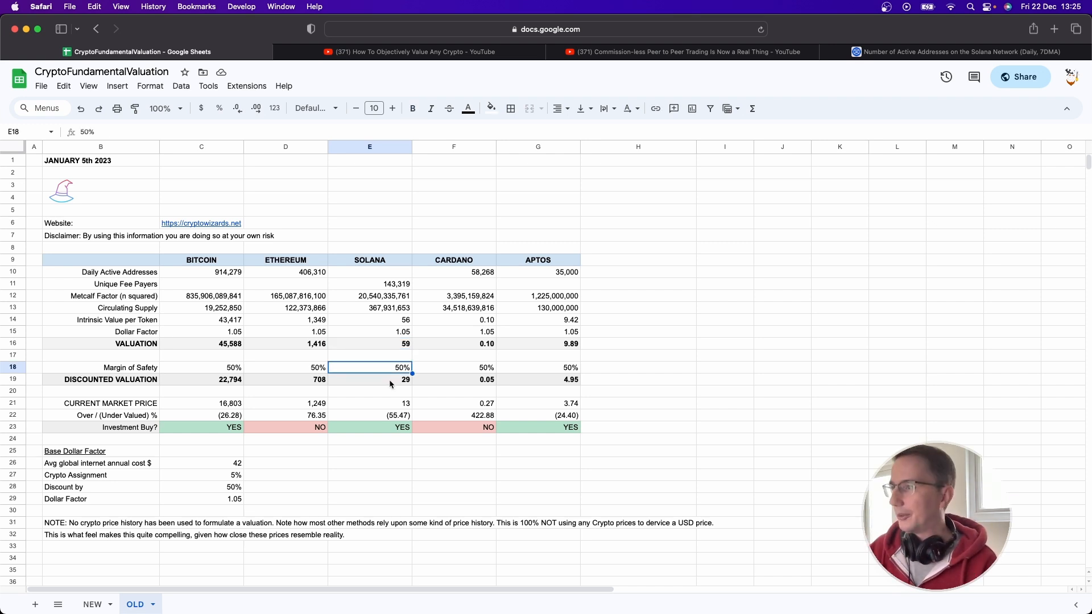
{"action": "left_click", "coordinate": [370, 380]}
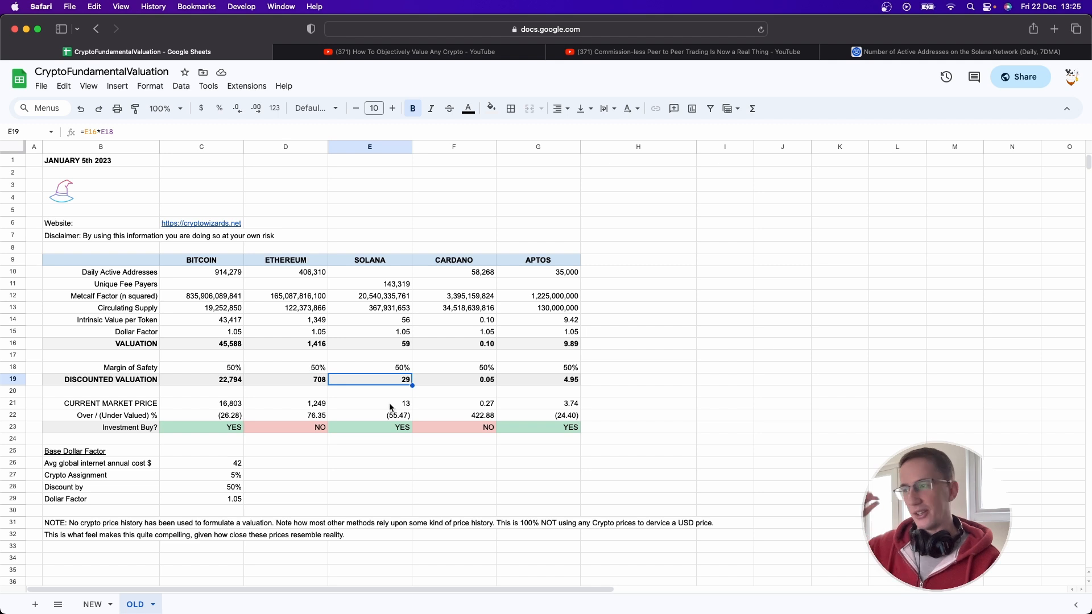
{"action": "mouse_move", "coordinate": [395, 433]}
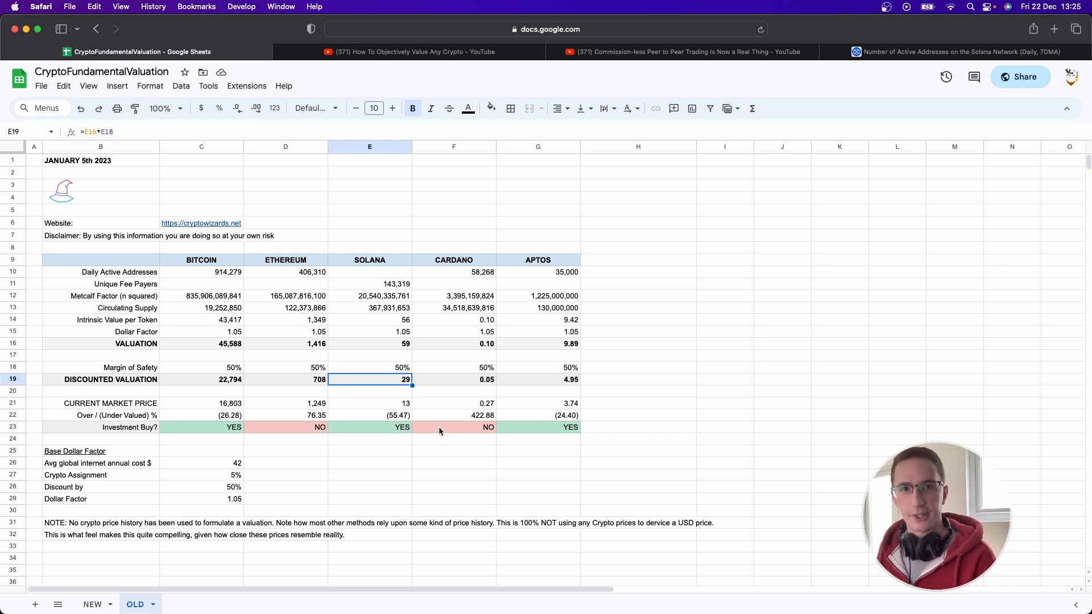
{"action": "mouse_move", "coordinate": [710, 51]}
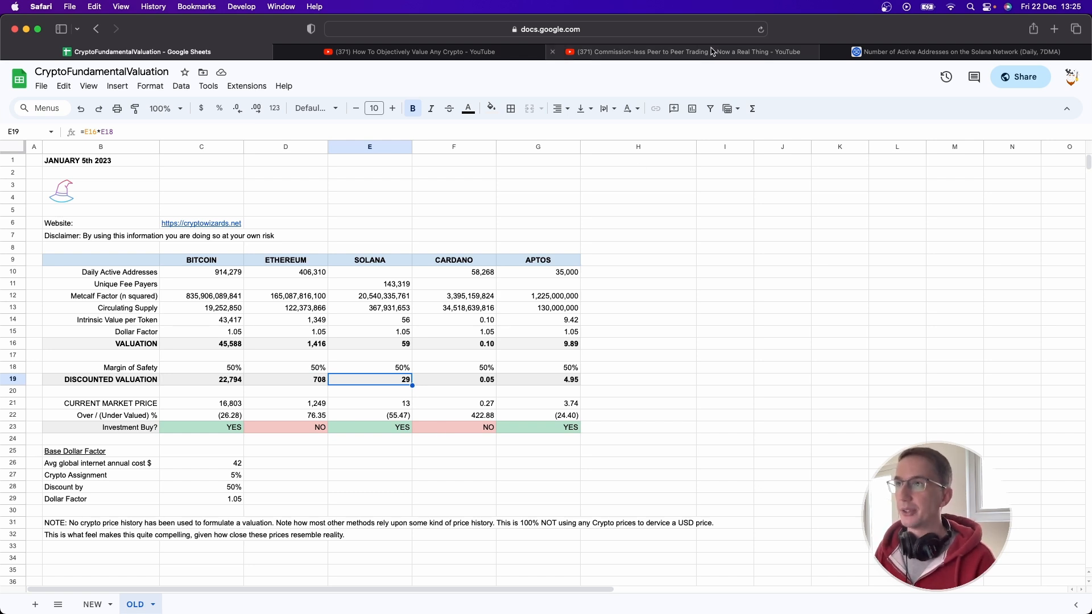
Step: Switch Safari to the Commission-less Peer to Peer Trading YouTube video showing the Solana app
{"action": "left_click", "coordinate": [686, 51]}
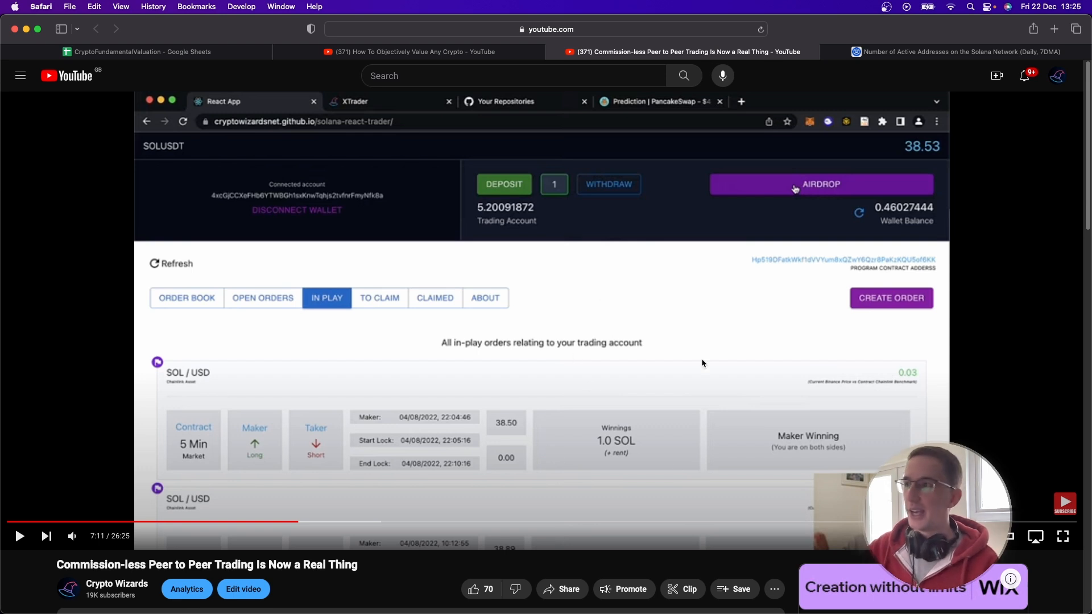
{"action": "mouse_move", "coordinate": [639, 401]}
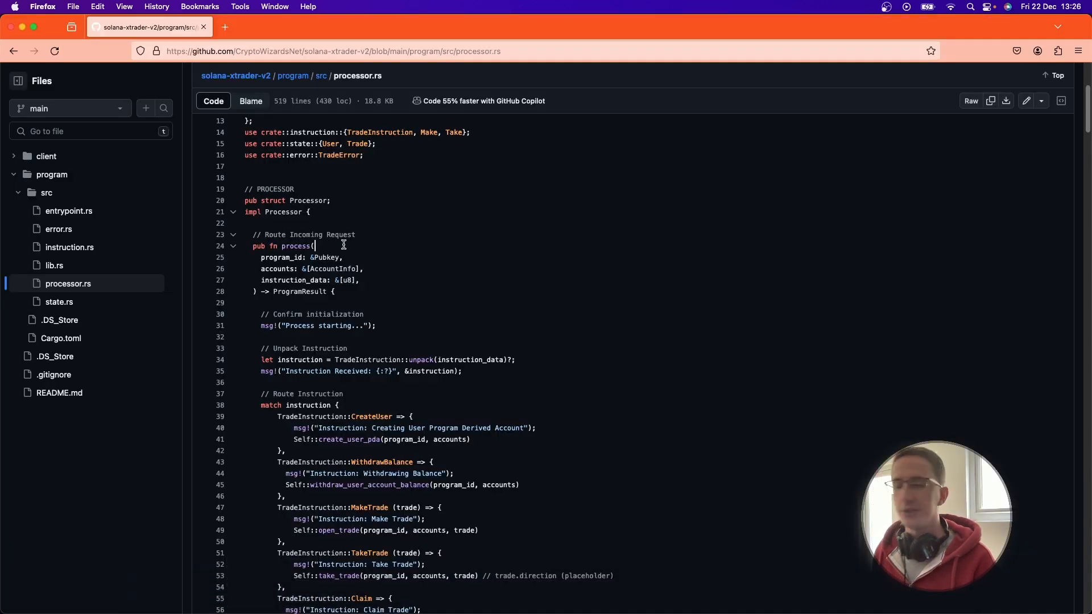
{"action": "scroll", "scroll_direction": "down", "scroll_amount": 3}
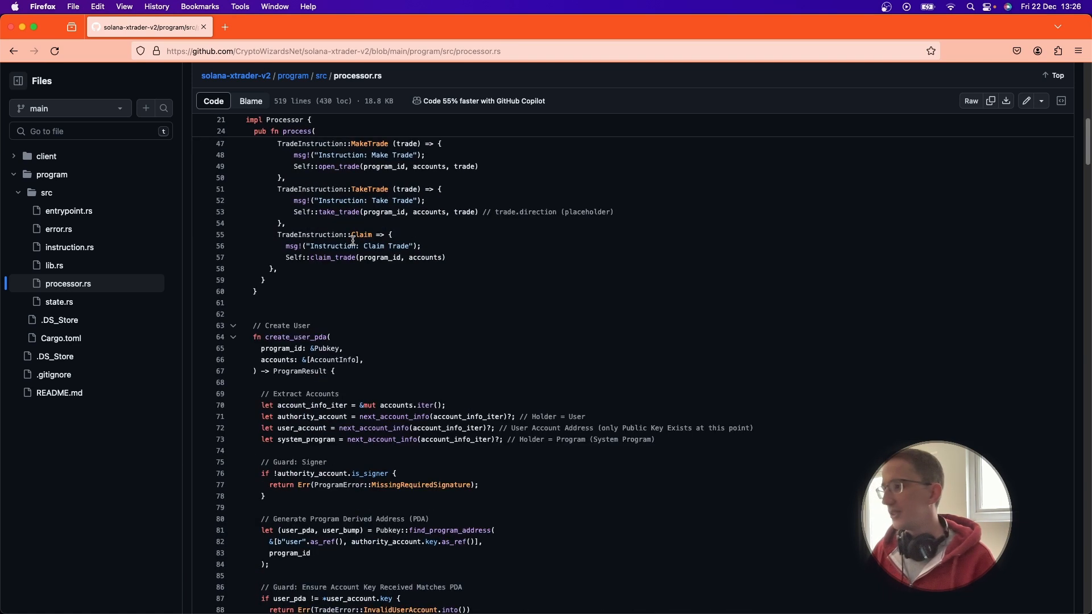
{"action": "scroll", "scroll_direction": "down", "scroll_amount": 3}
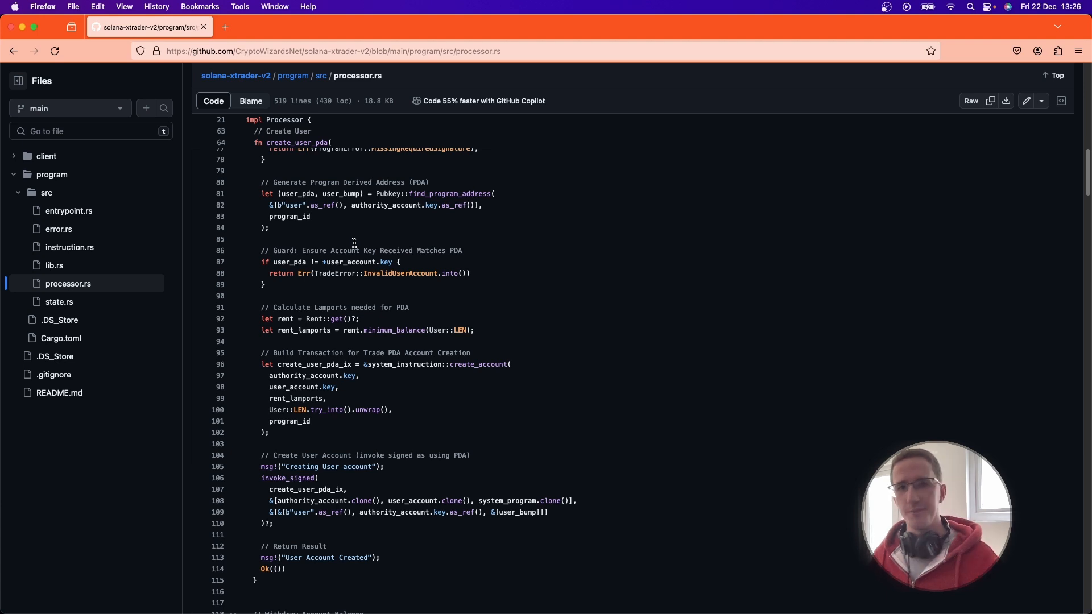
{"action": "mouse_move", "coordinate": [451, 270]}
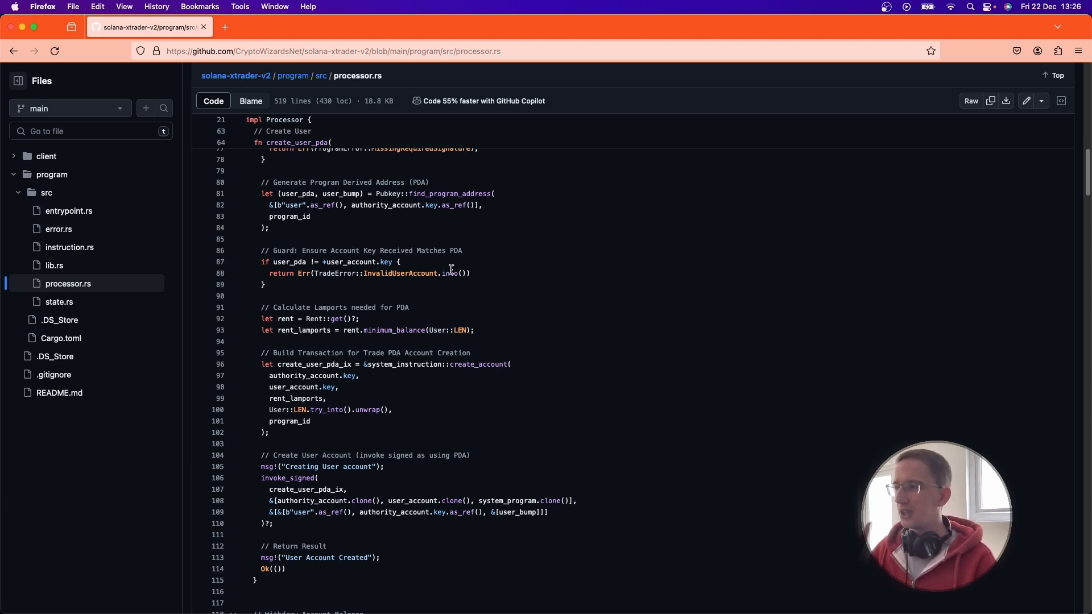
{"action": "scroll", "scroll_direction": "up", "scroll_amount": 3}
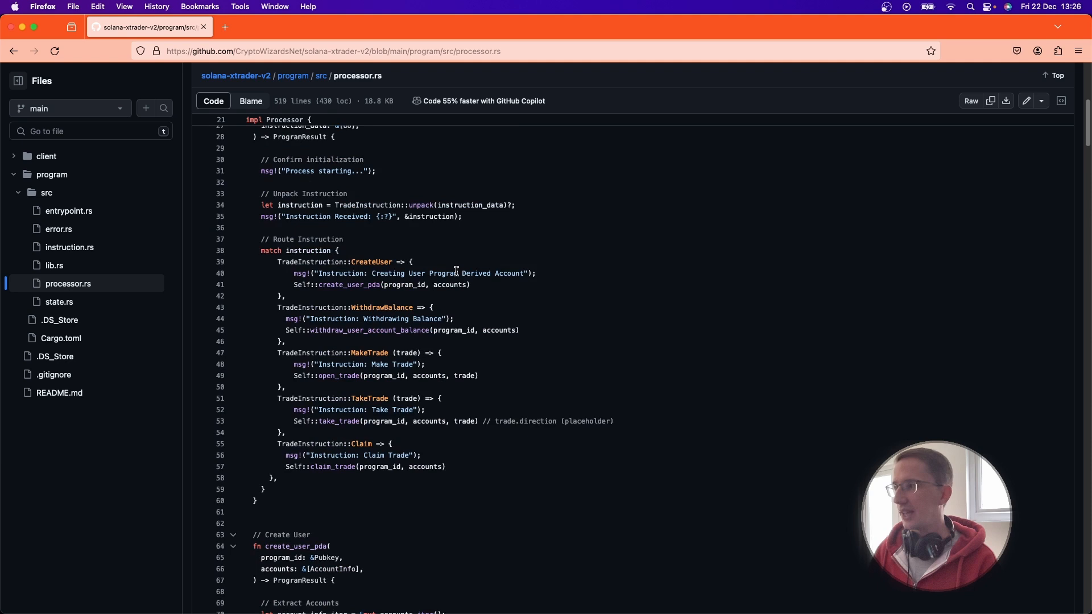
{"action": "scroll", "scroll_direction": "up", "scroll_amount": 3}
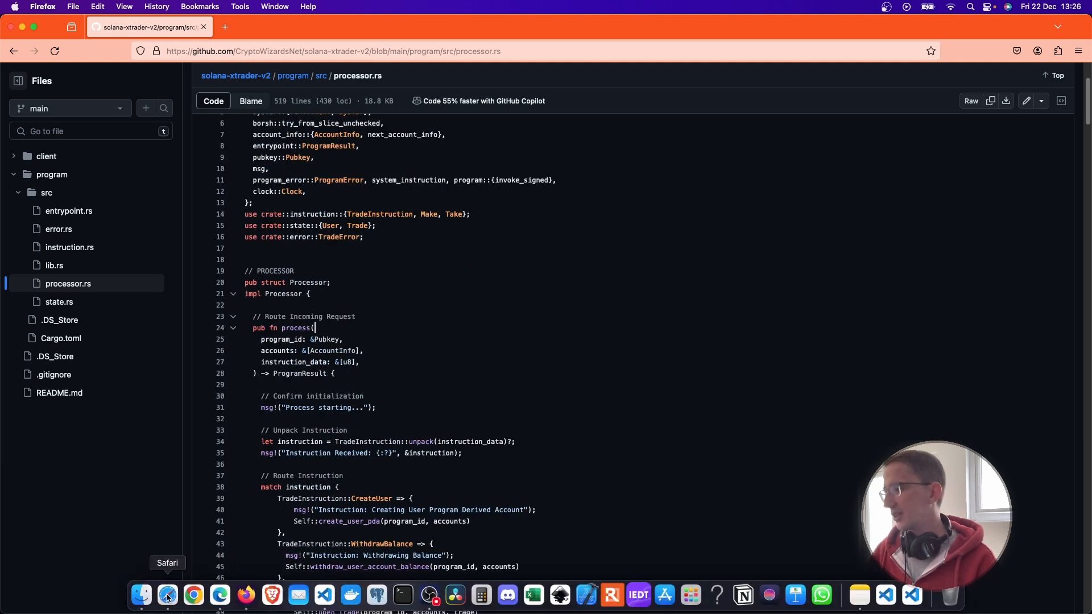
{"action": "left_click", "coordinate": [166, 595]}
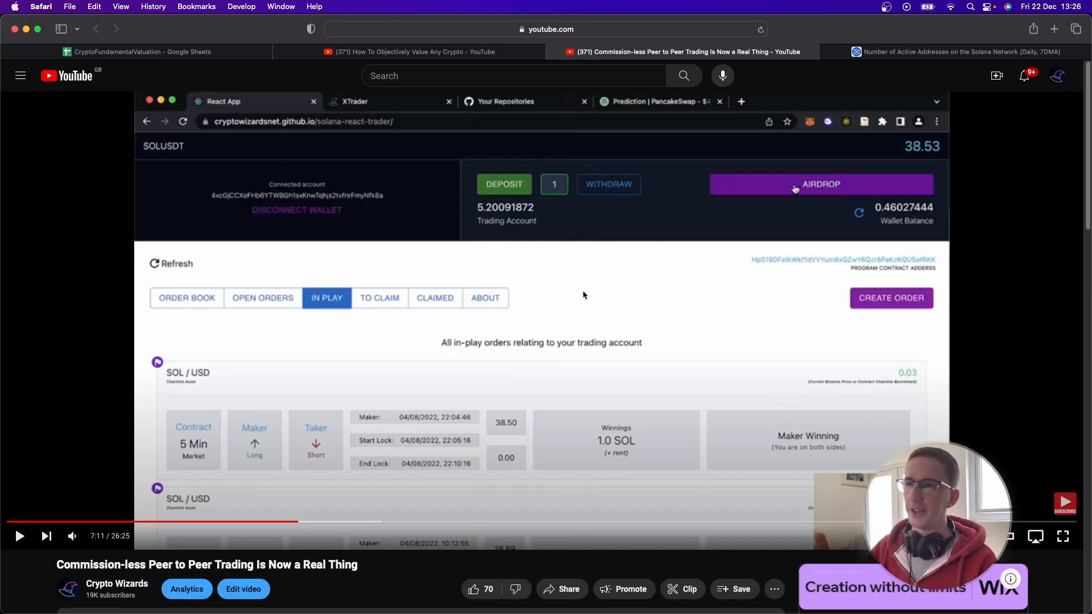
{"action": "mouse_move", "coordinate": [603, 258]}
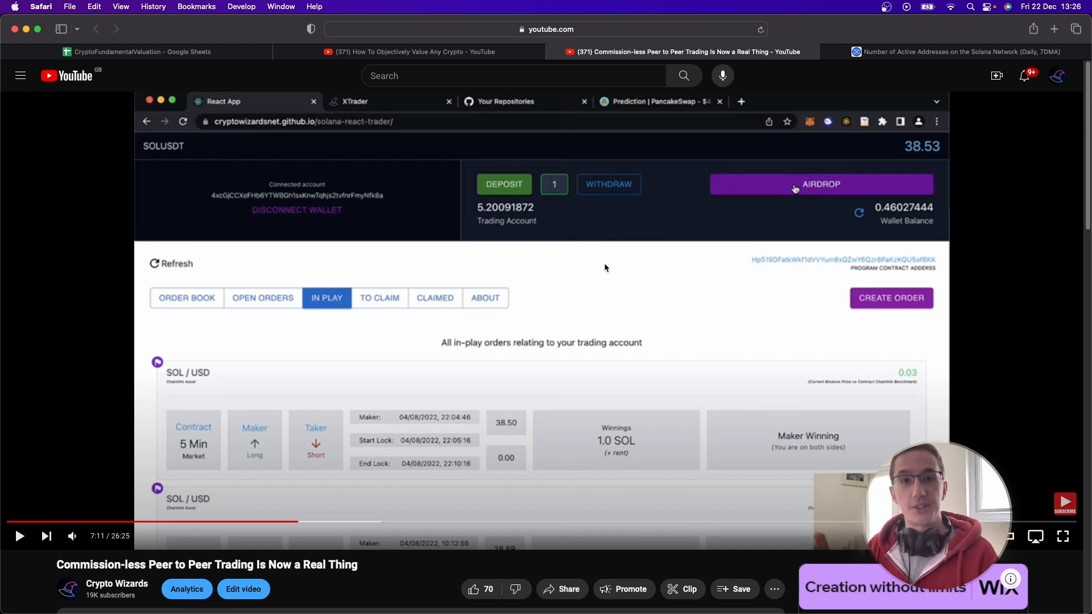
{"action": "mouse_move", "coordinate": [616, 248]}
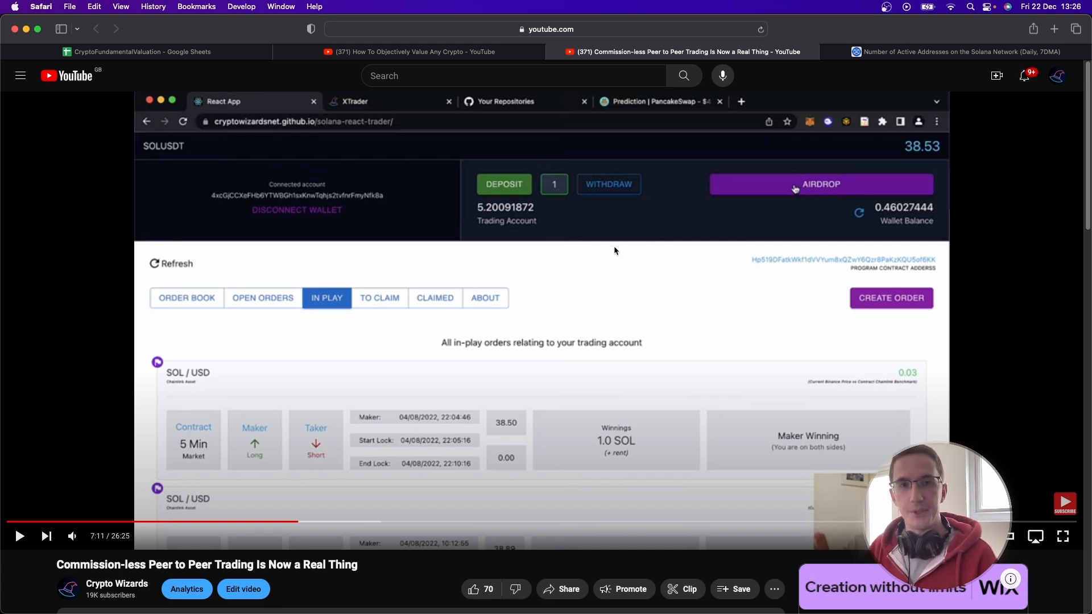
{"action": "mouse_move", "coordinate": [147, 61]}
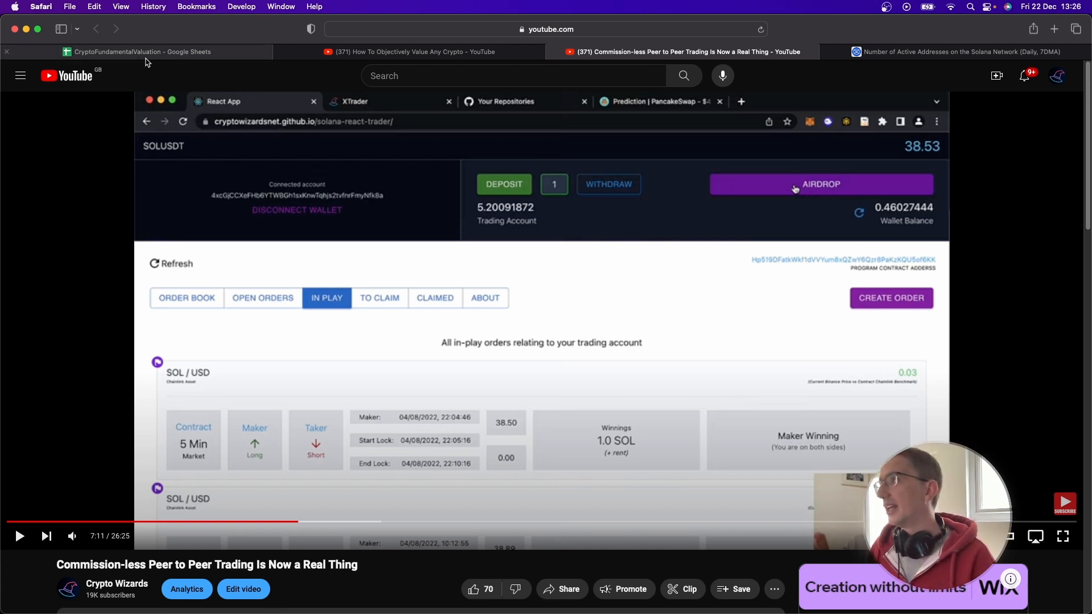
Step: Show the NEW sheet dated December 22nd 2023 and inspect Solana's investment-decision formula in E22
{"action": "left_click", "coordinate": [138, 51]}
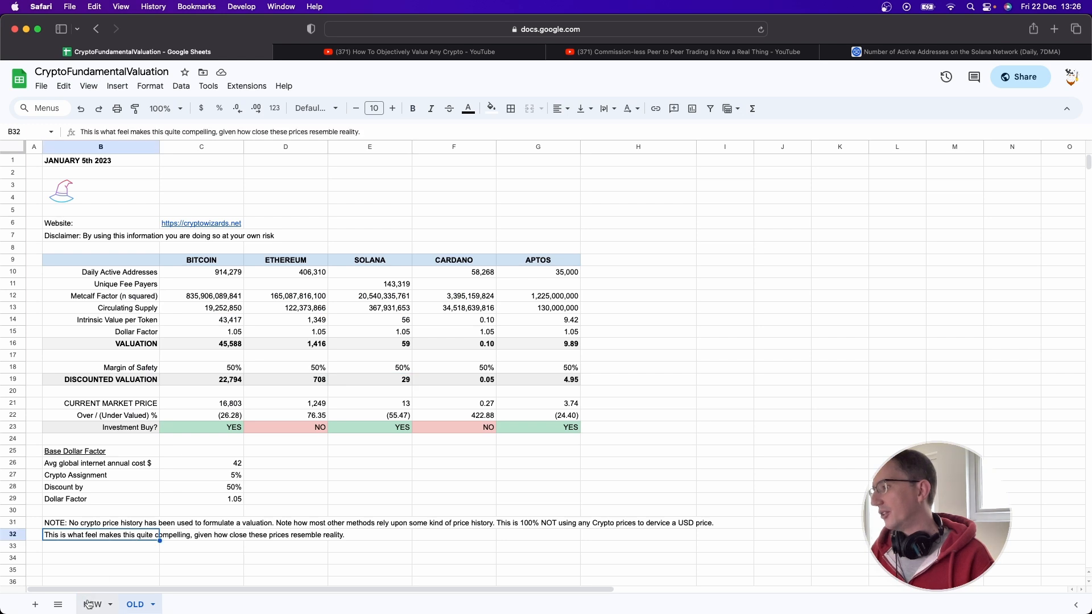
{"action": "left_click", "coordinate": [91, 604]}
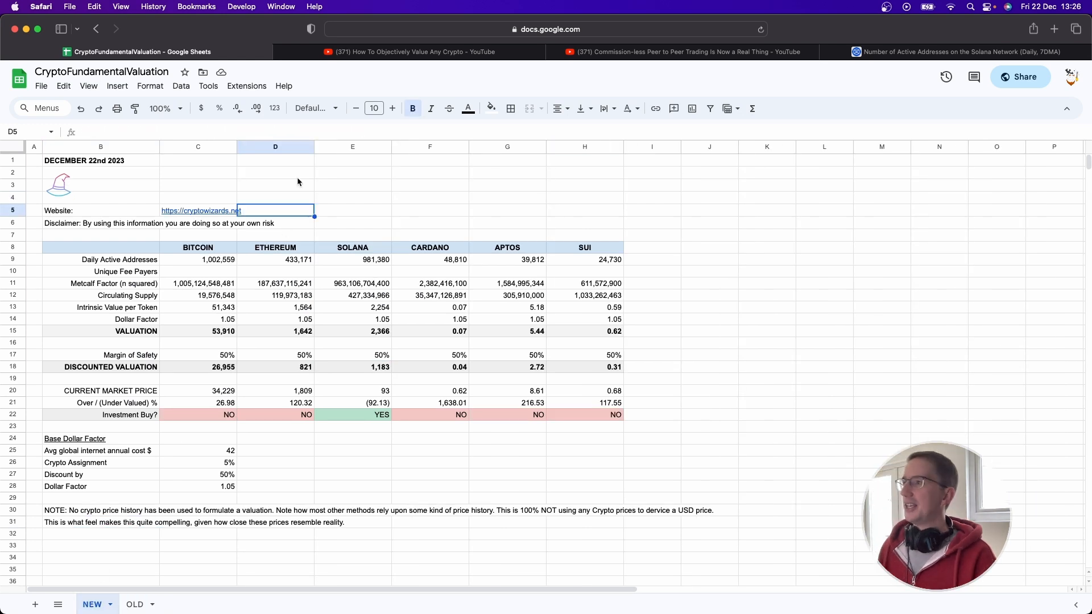
{"action": "left_click", "coordinate": [101, 160]}
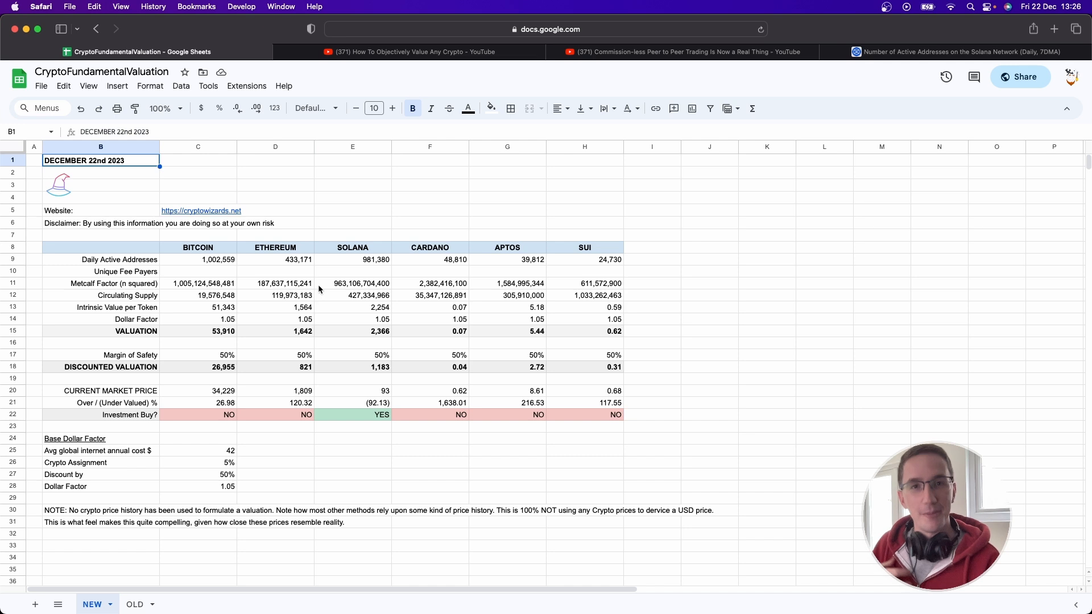
{"action": "mouse_move", "coordinate": [212, 423]}
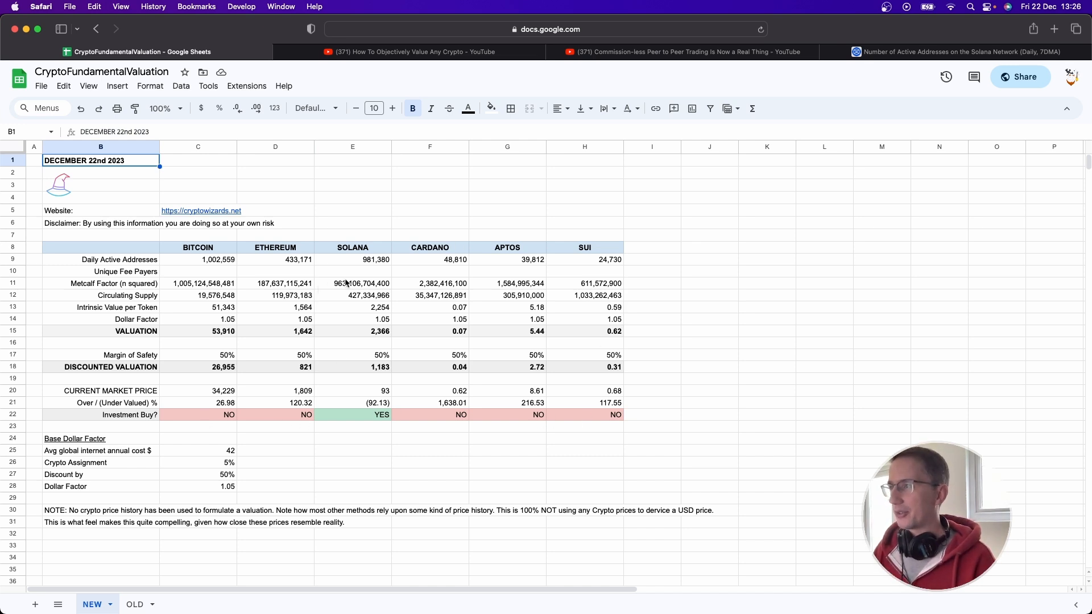
{"action": "mouse_move", "coordinate": [365, 420]}
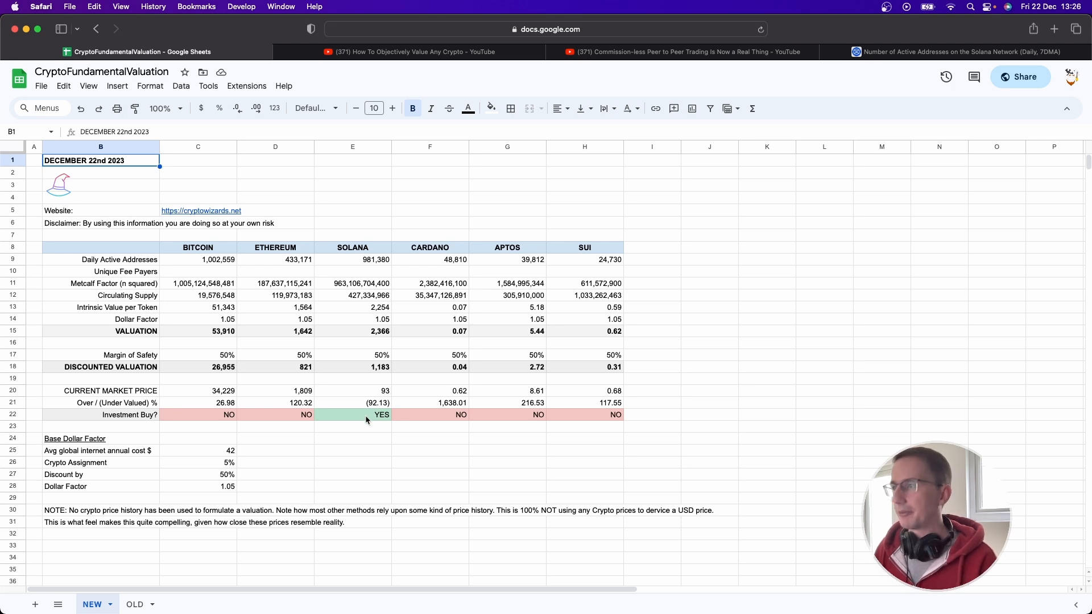
{"action": "left_click", "coordinate": [352, 414]}
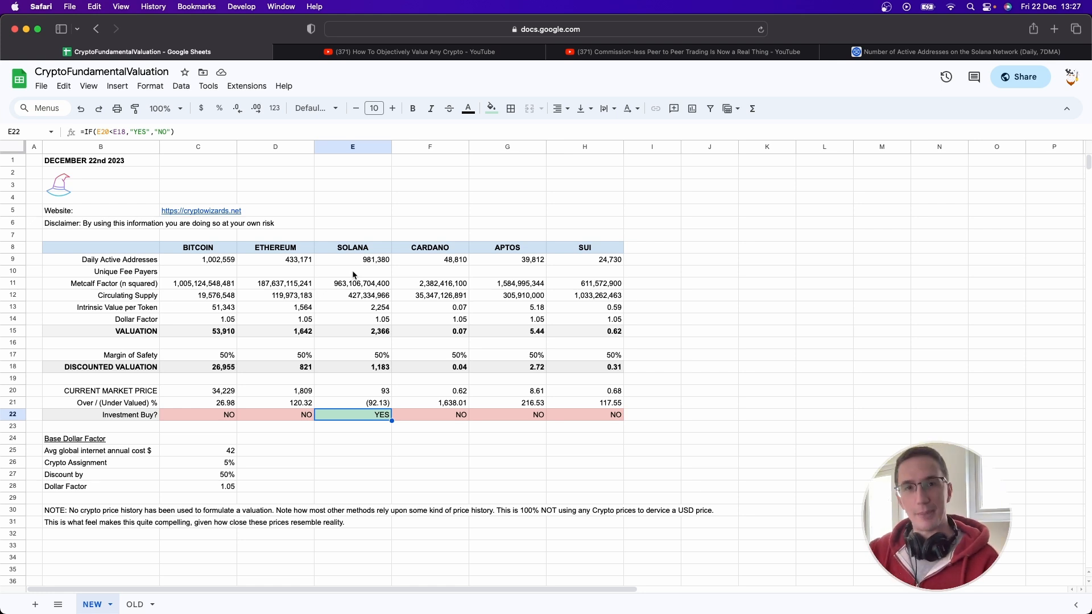
Step: Inspect Solana's unique fee payers, daily active addresses and the formula giving its YES
{"action": "left_click", "coordinate": [352, 271]}
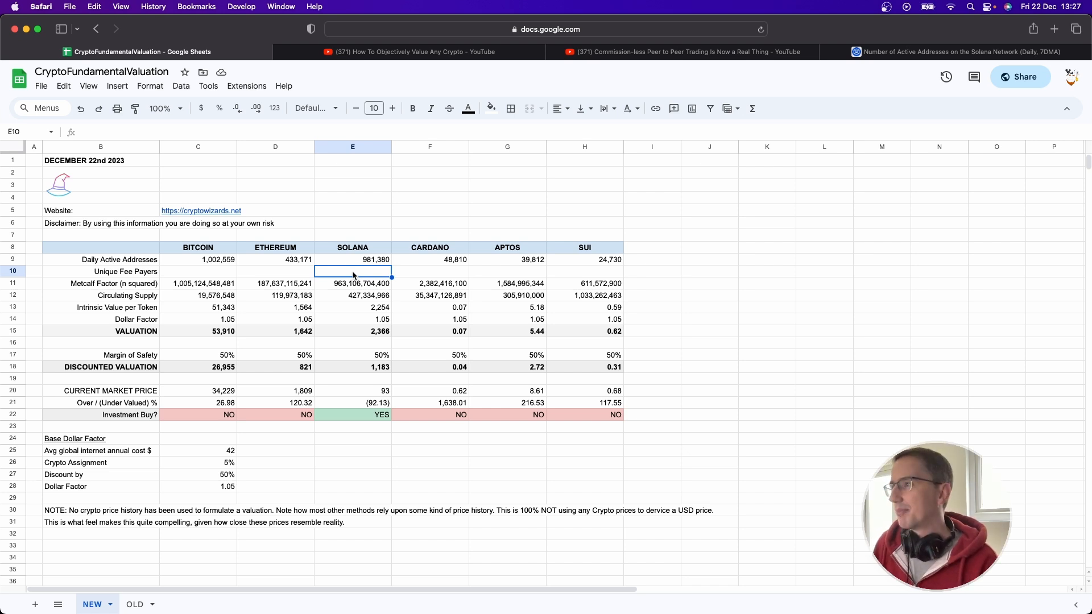
{"action": "mouse_move", "coordinate": [350, 265]}
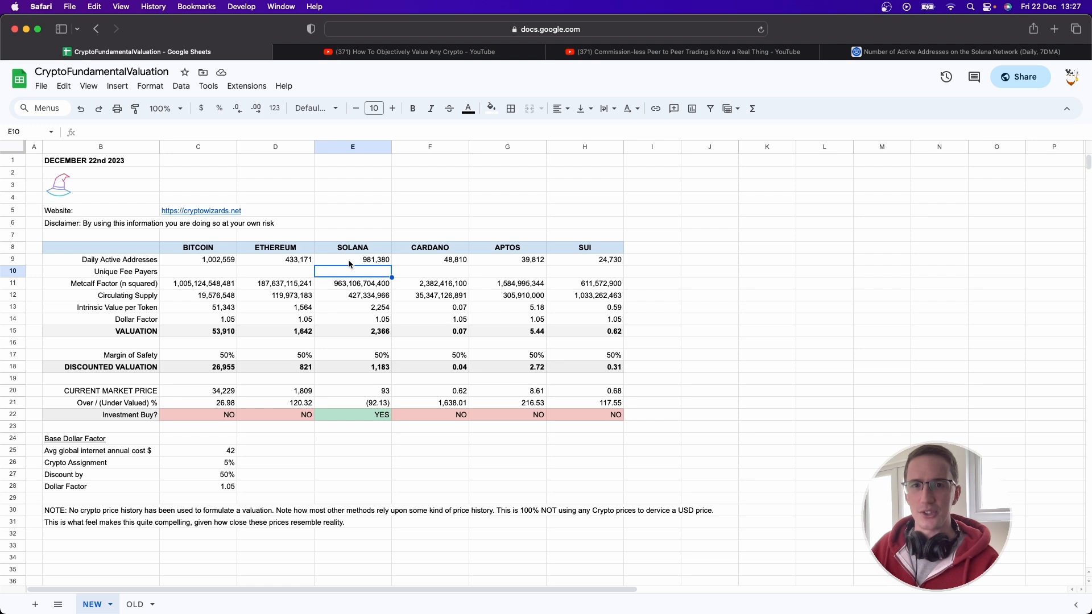
{"action": "left_click", "coordinate": [352, 259]}
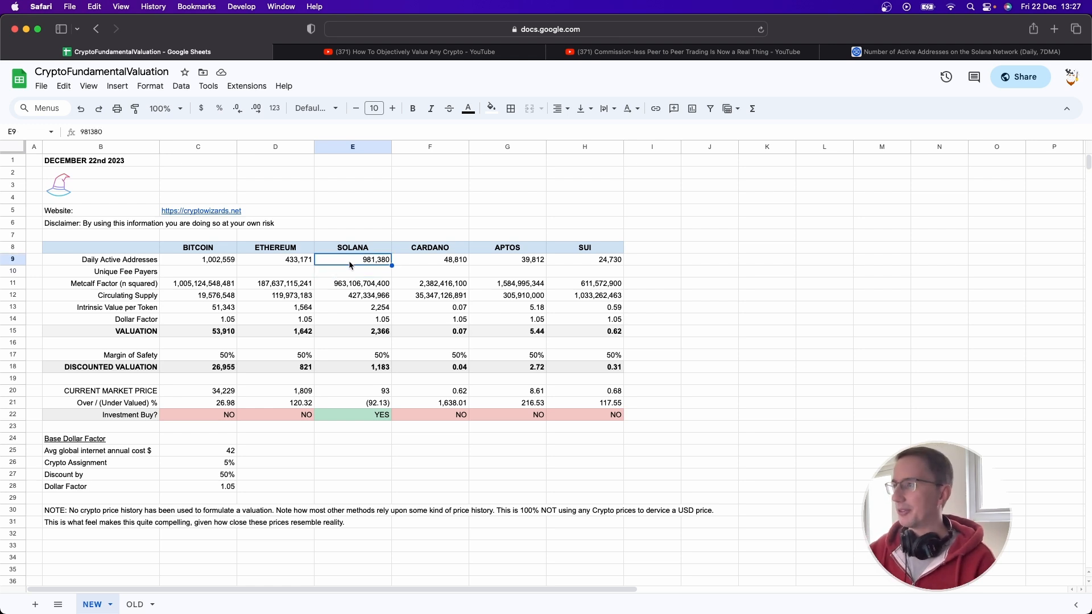
{"action": "left_click", "coordinate": [352, 415]}
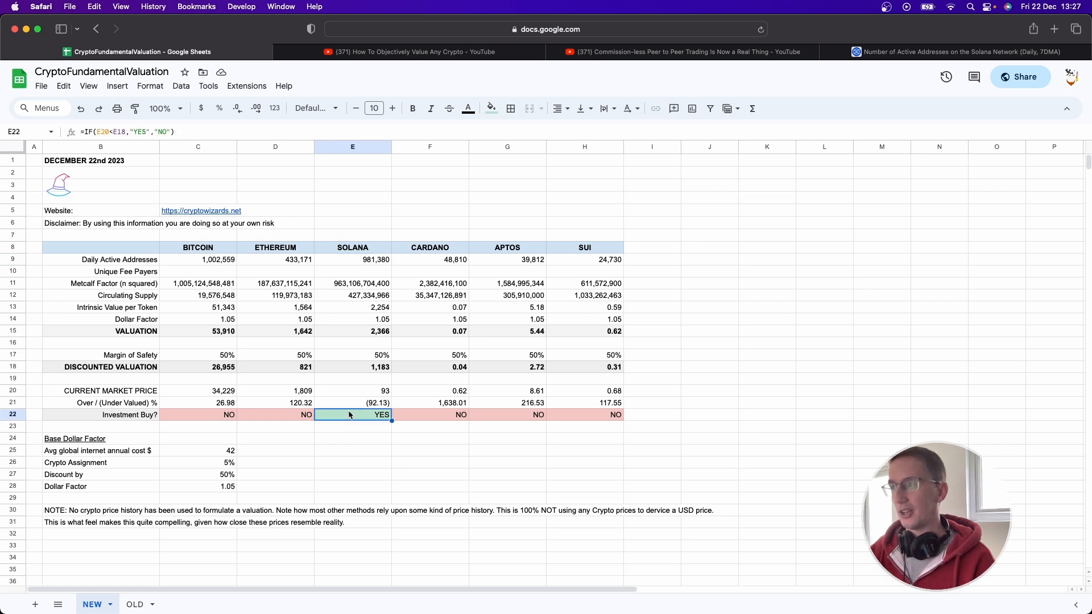
{"action": "mouse_move", "coordinate": [901, 56]}
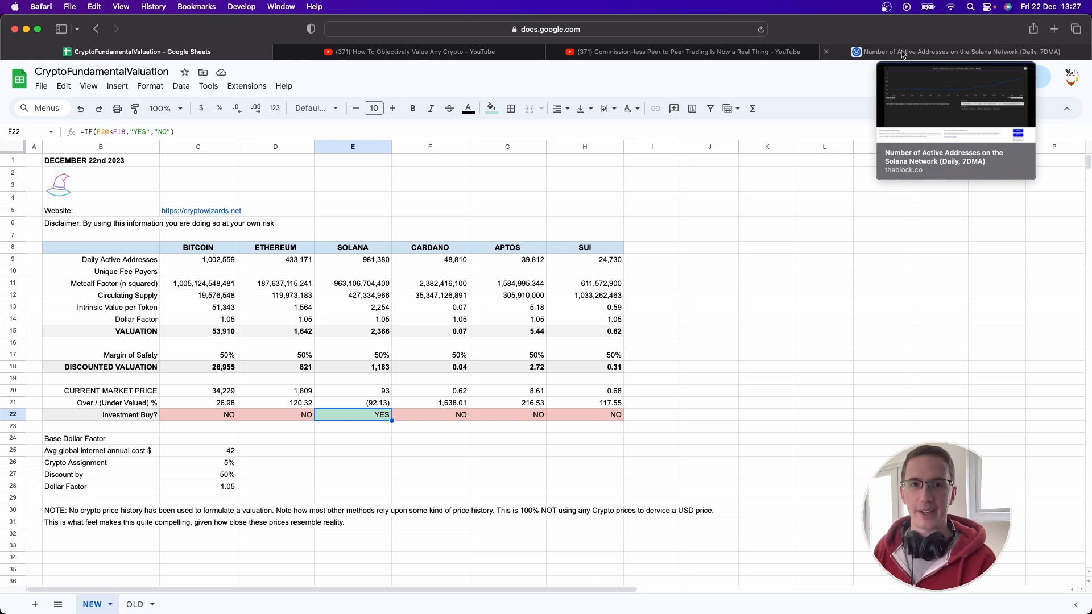
Step: Show theblock.co's Solana active addresses chart (981.38k on 12/21/2023) zoomed to ALL history since 2021
{"action": "left_click", "coordinate": [958, 51]}
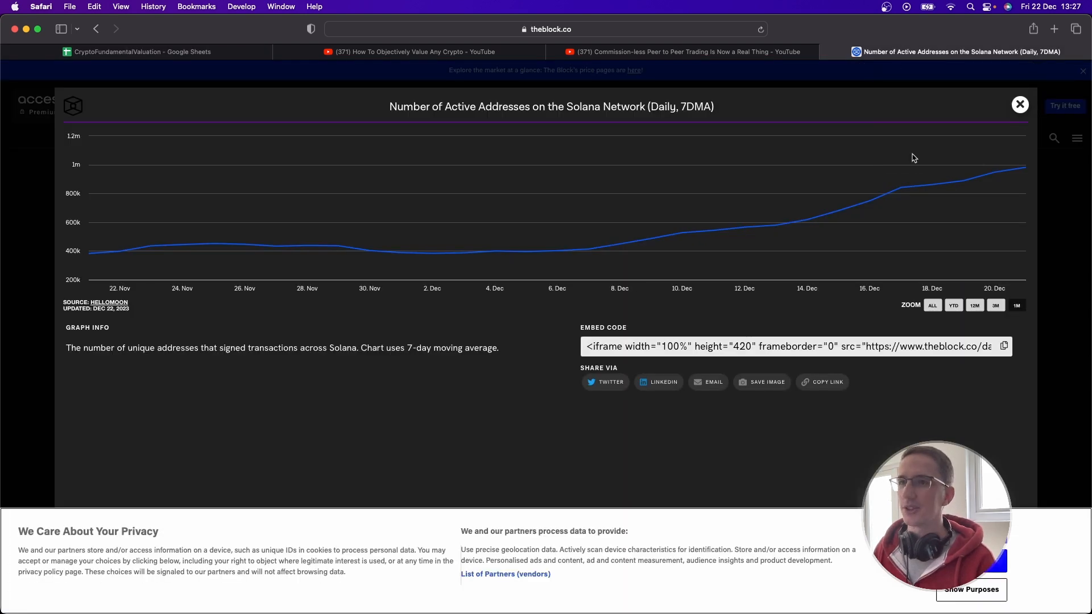
{"action": "mouse_move", "coordinate": [1025, 170]}
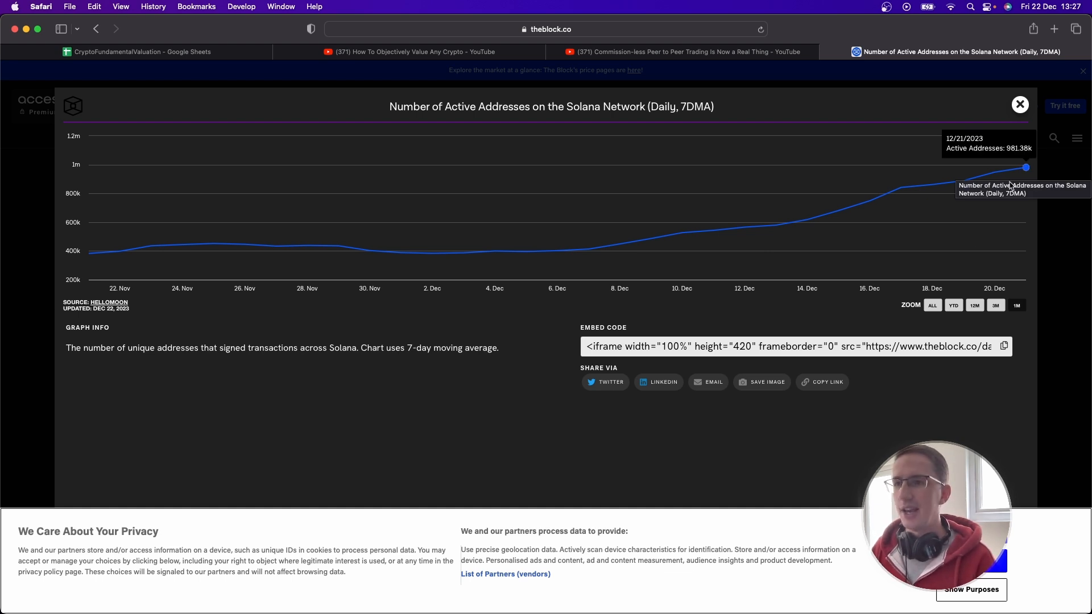
{"action": "left_click", "coordinate": [932, 305]}
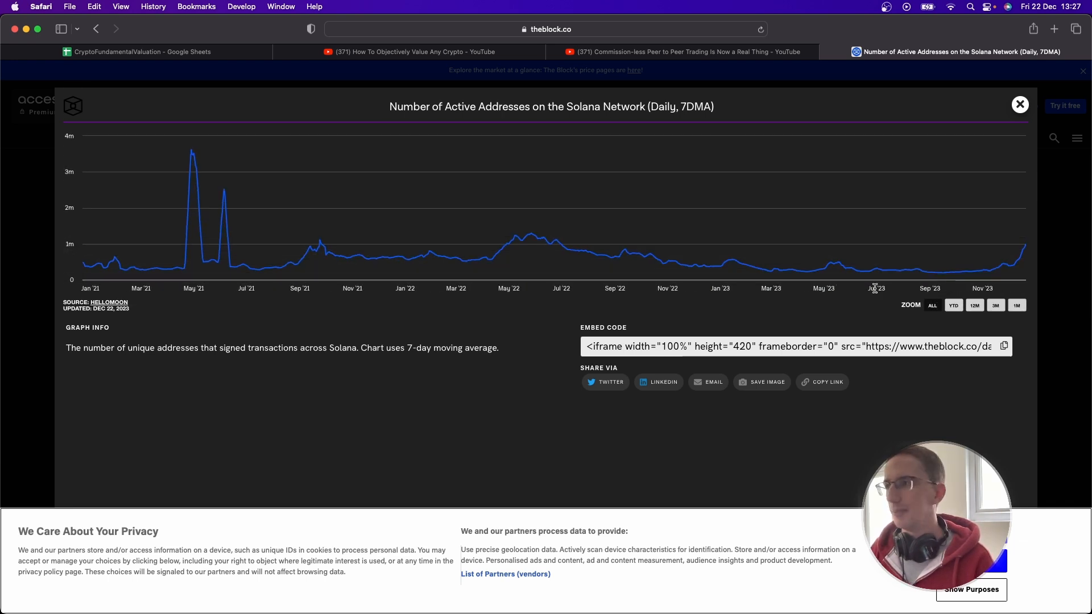
{"action": "mouse_move", "coordinate": [224, 193]}
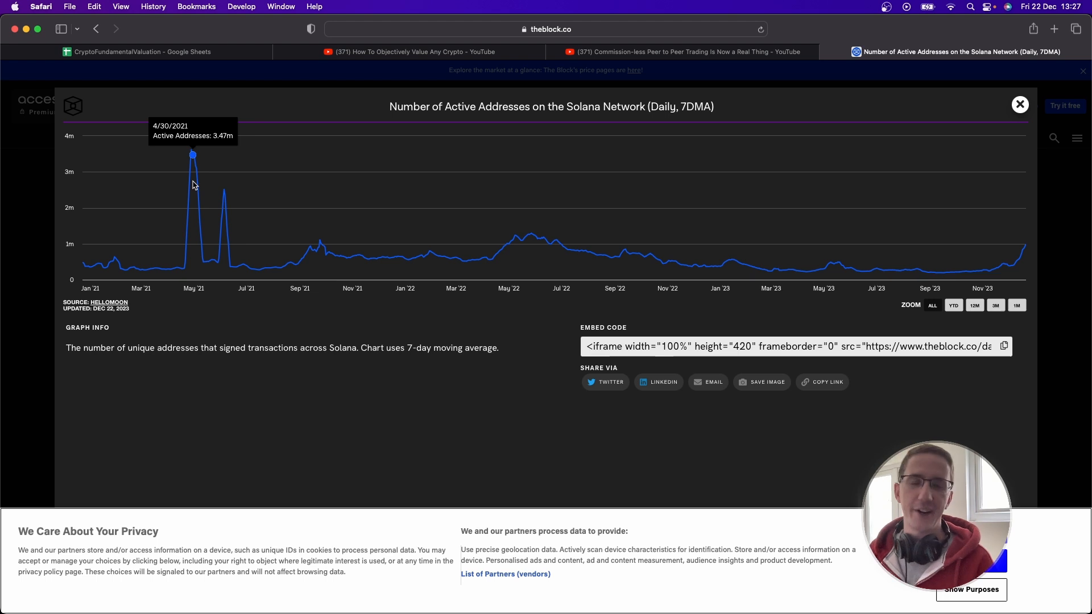
{"action": "mouse_move", "coordinate": [224, 191]}
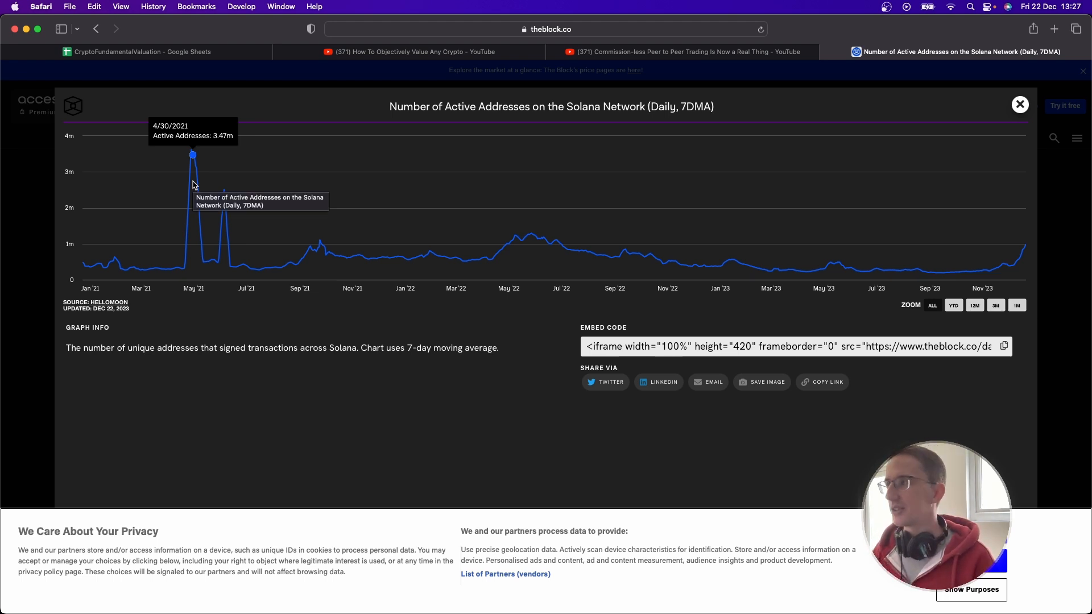
{"action": "mouse_move", "coordinate": [1025, 202]}
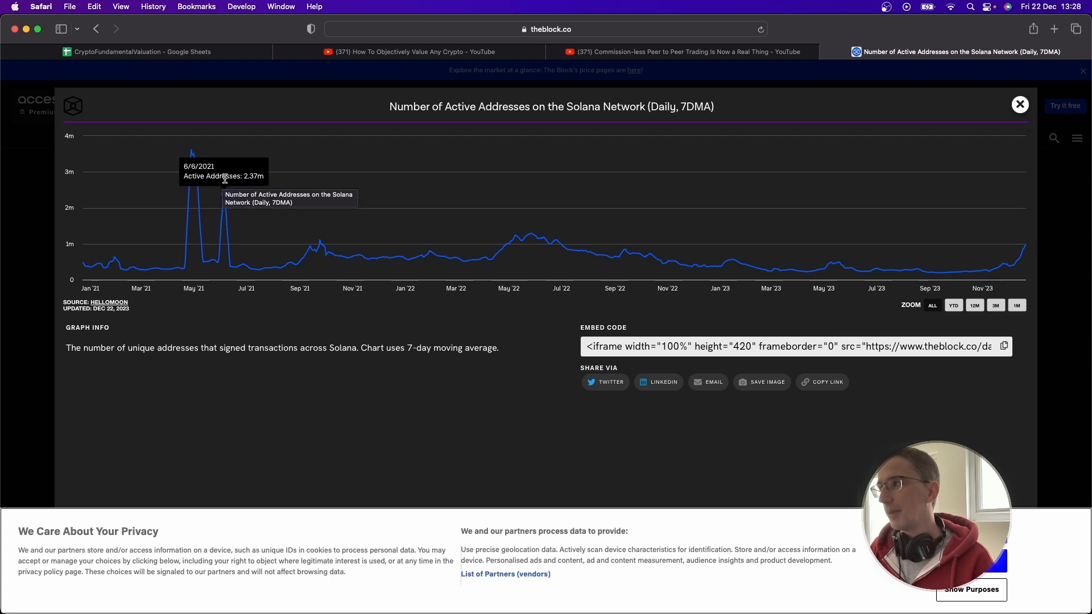
{"action": "mouse_move", "coordinate": [191, 193]}
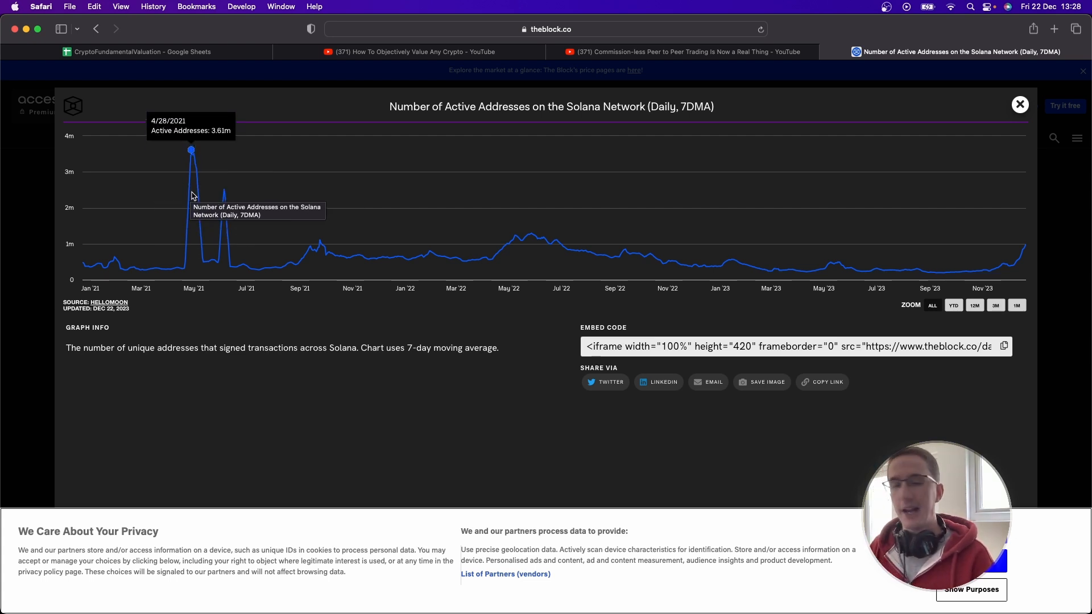
{"action": "mouse_move", "coordinate": [200, 190]}
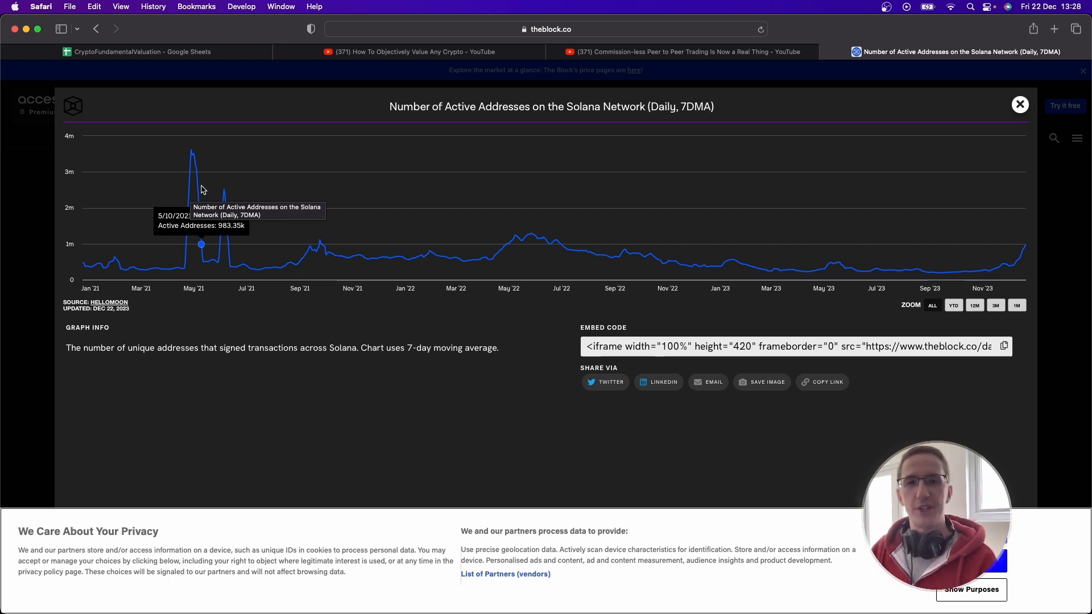
{"action": "mouse_move", "coordinate": [223, 186]}
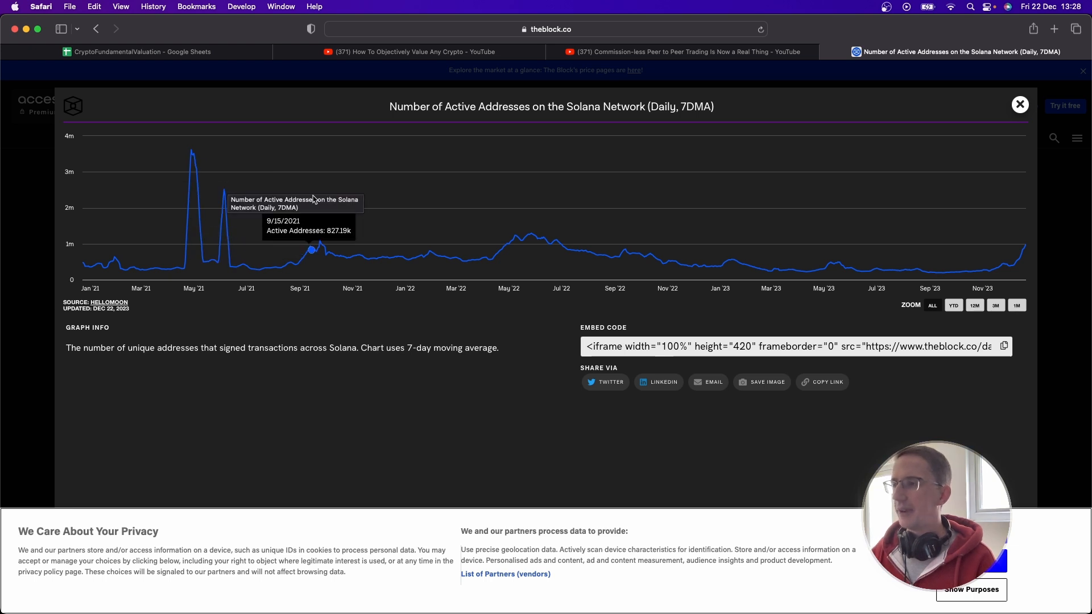
{"action": "mouse_move", "coordinate": [477, 212]}
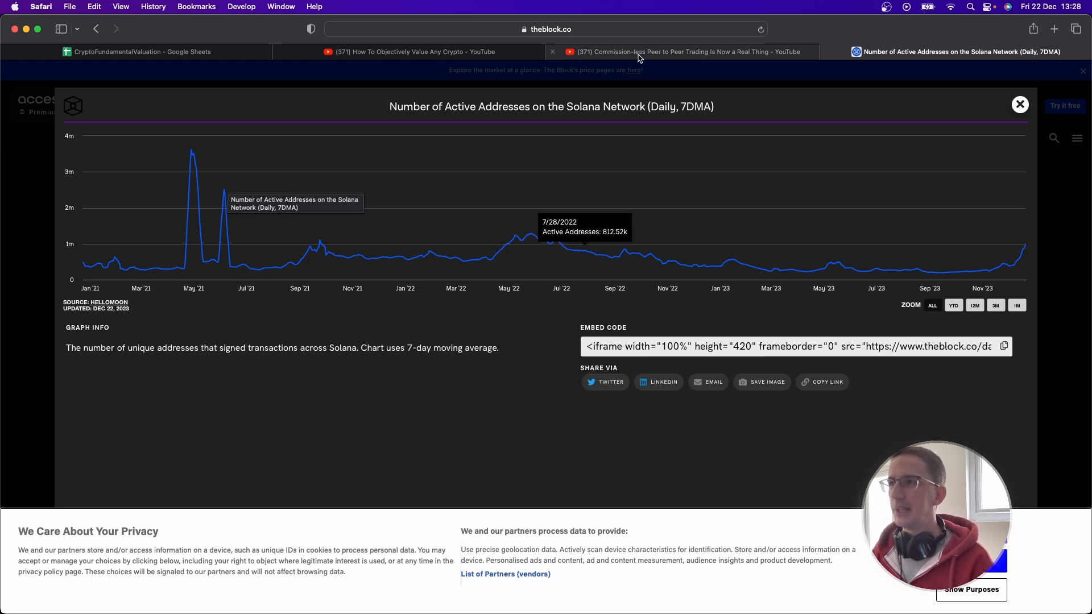
Step: Switch back to the peer-to-peer trading video showing the Solana app's in-play orders
{"action": "left_click", "coordinate": [683, 52]}
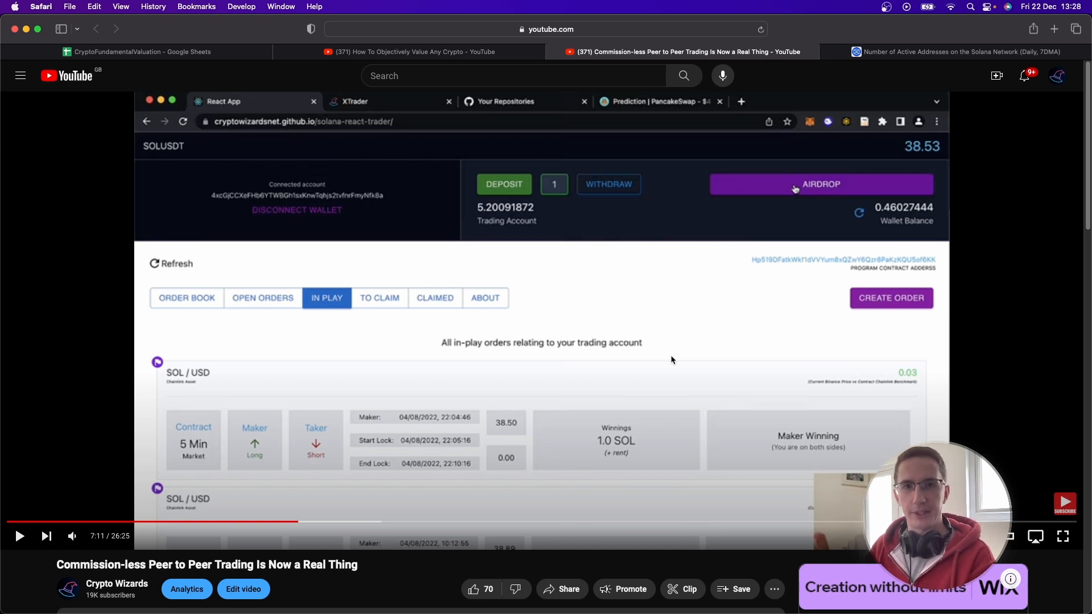
{"action": "mouse_move", "coordinate": [869, 75]}
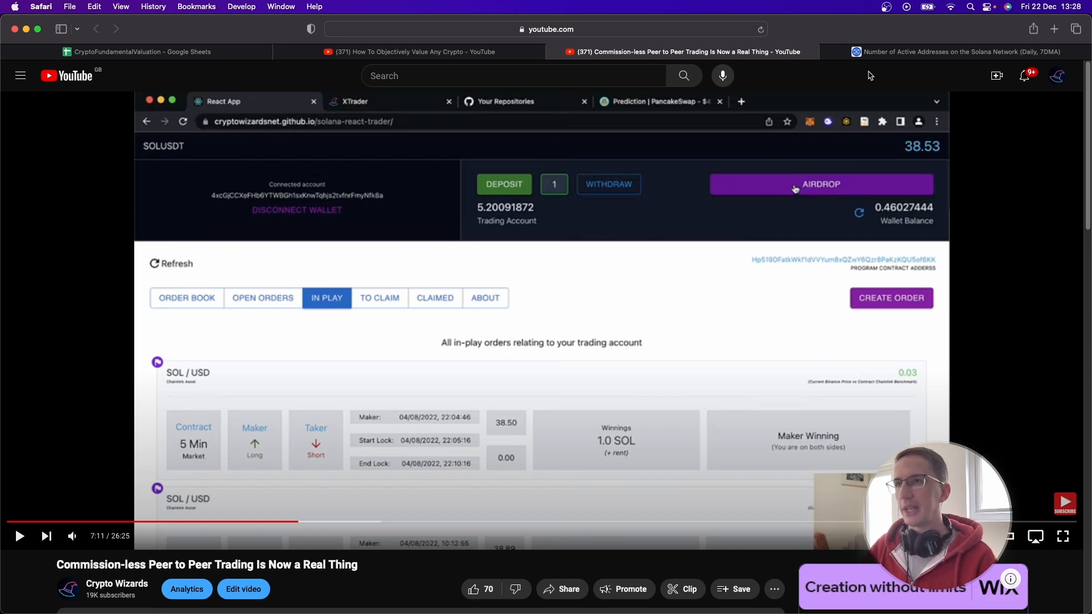
Step: Check theblock.co's chart at 947.99k for 12/20/2023, then return to the sheet showing Solana 92.13% undervalued
{"action": "left_click", "coordinate": [954, 51]}
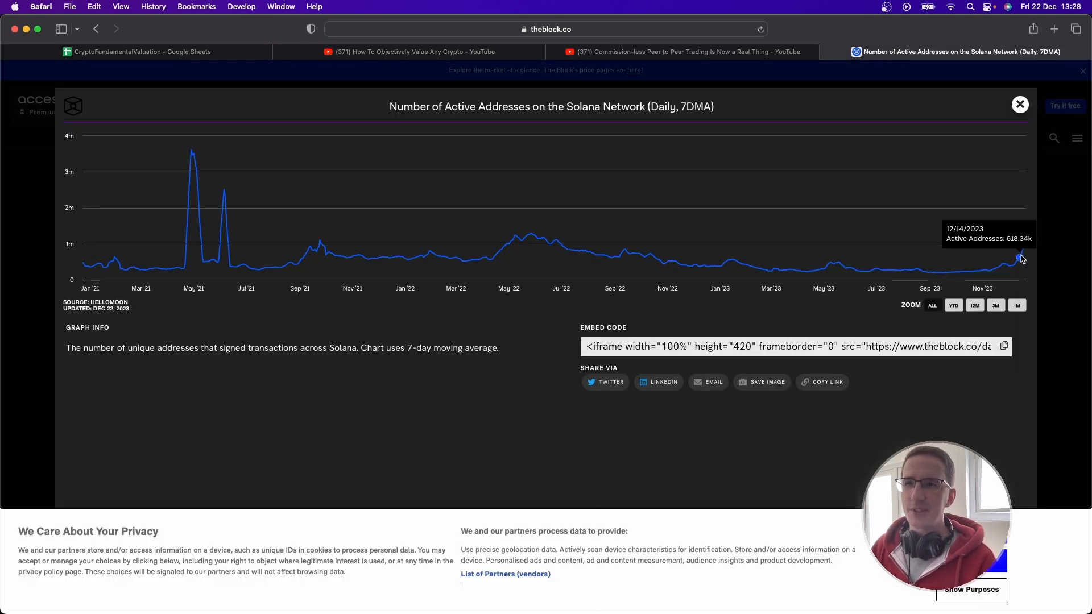
{"action": "mouse_move", "coordinate": [1025, 246]}
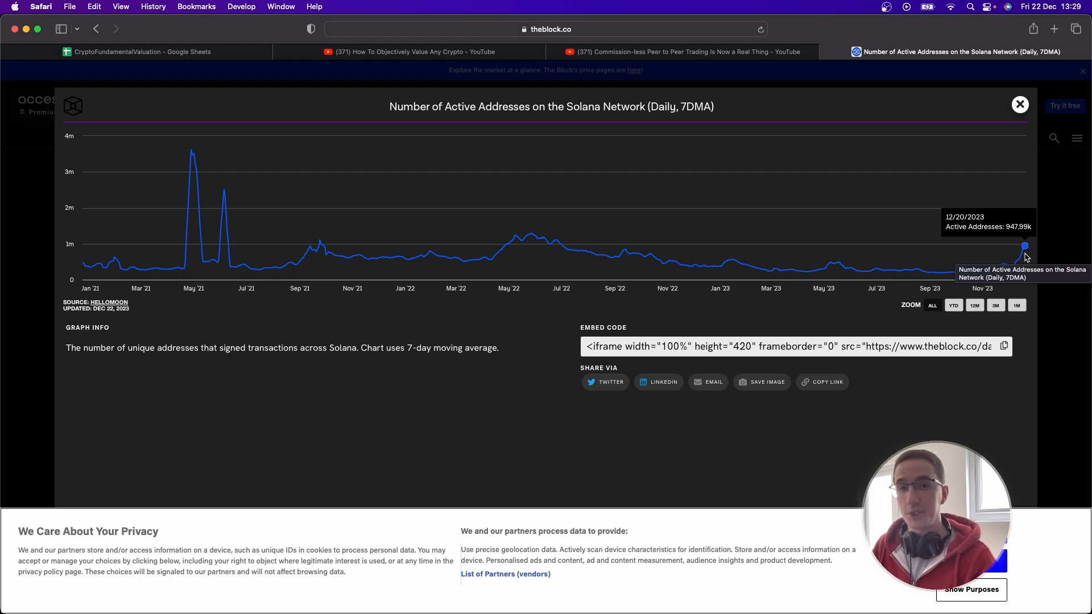
{"action": "left_click", "coordinate": [139, 52]}
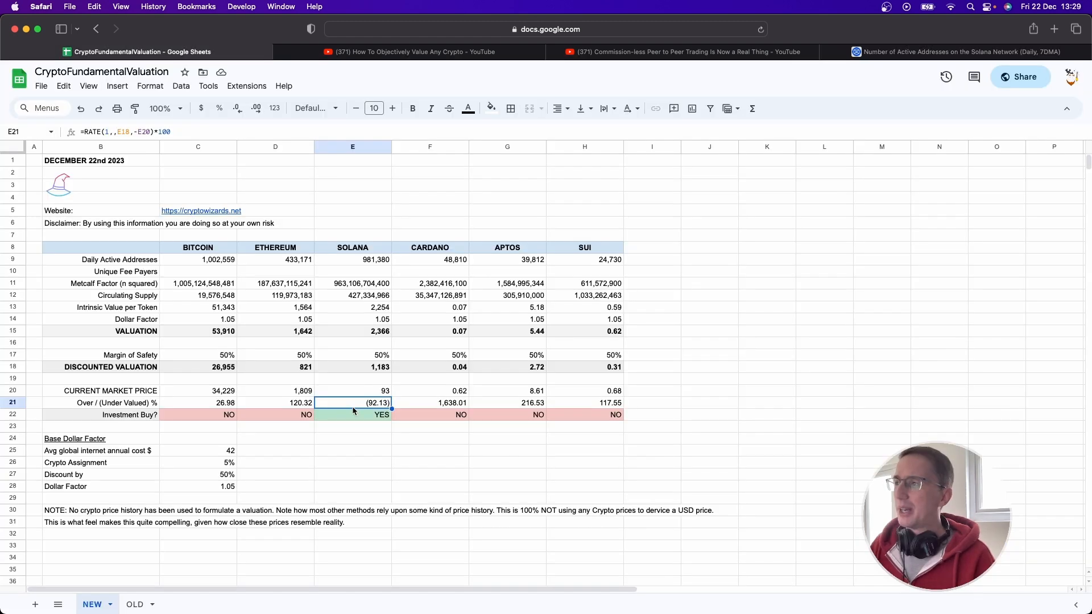
{"action": "mouse_move", "coordinate": [342, 259]}
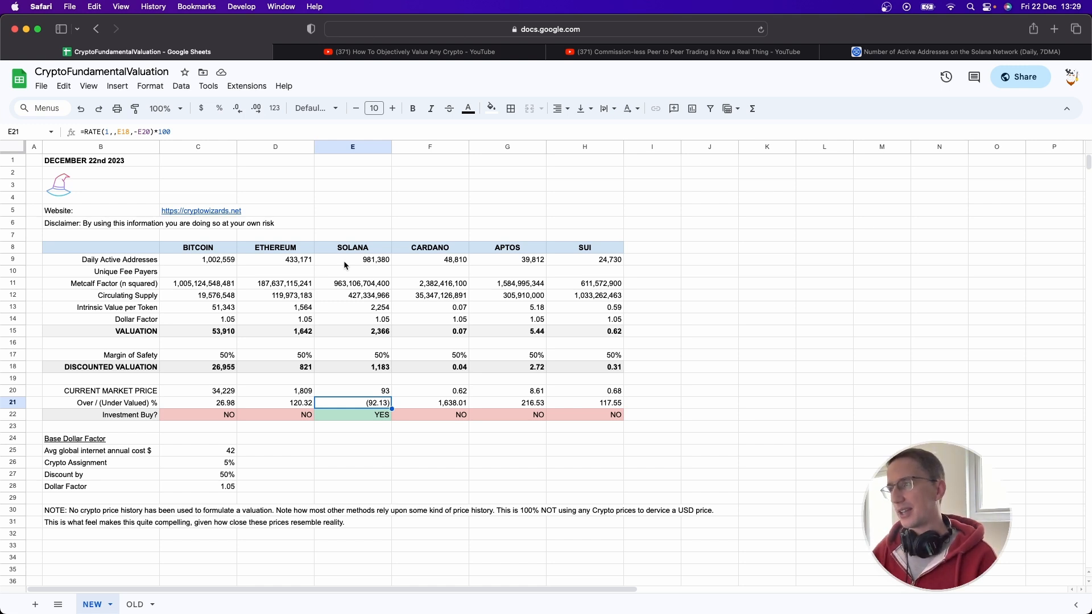
Step: Switch to the peer-to-peer trading video paused on the Solana app's in-play orders
{"action": "left_click", "coordinate": [682, 52]}
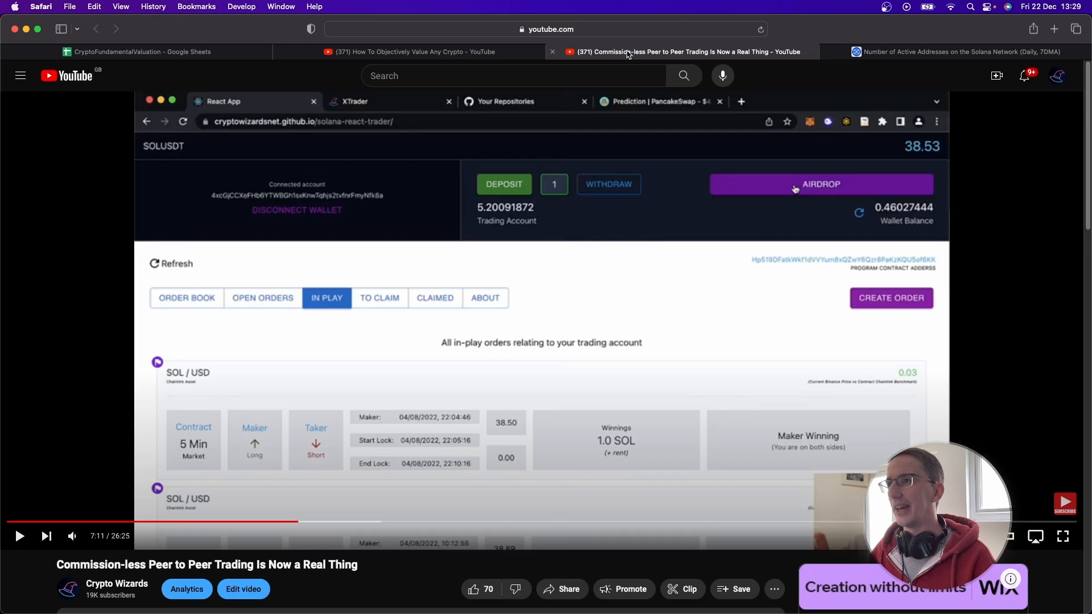
{"action": "mouse_move", "coordinate": [564, 265]}
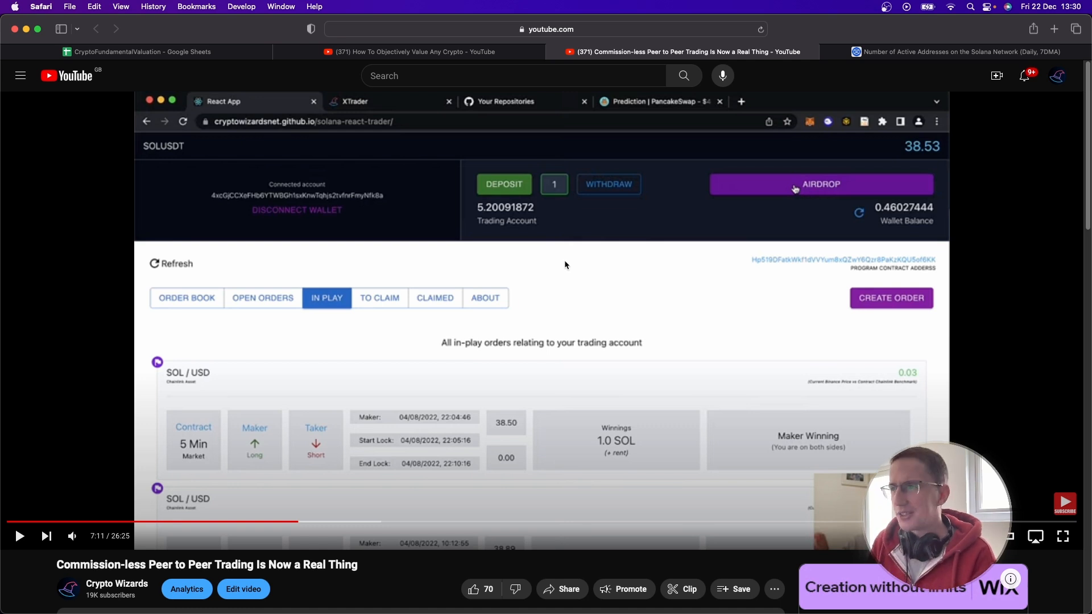
{"action": "mouse_move", "coordinate": [582, 212]}
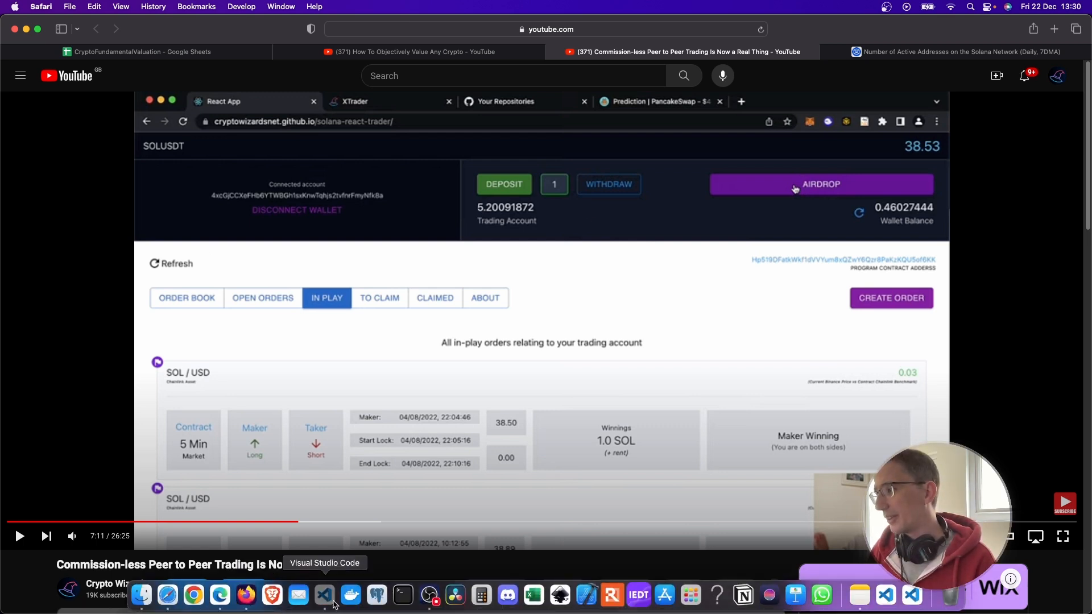
{"action": "left_click", "coordinate": [322, 595]}
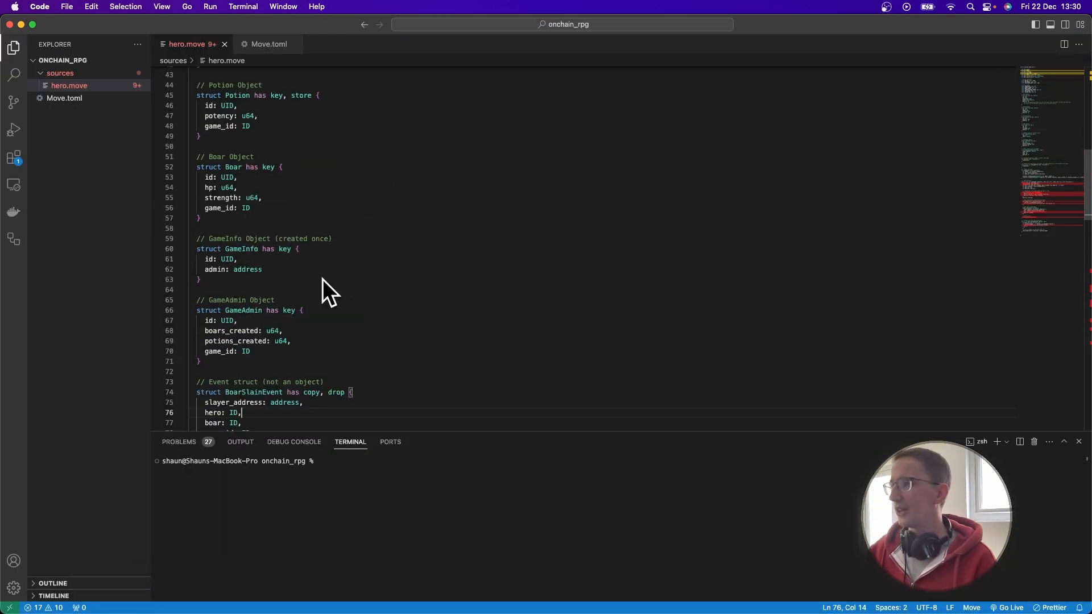
{"action": "mouse_move", "coordinate": [311, 352]}
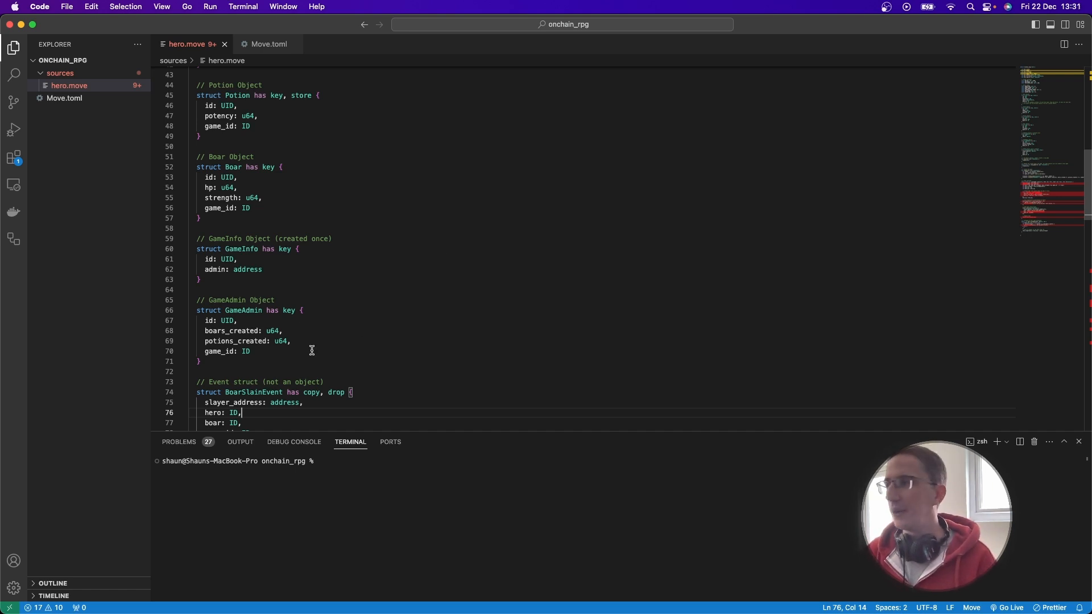
{"action": "scroll", "scroll_direction": "down", "scroll_amount": 3}
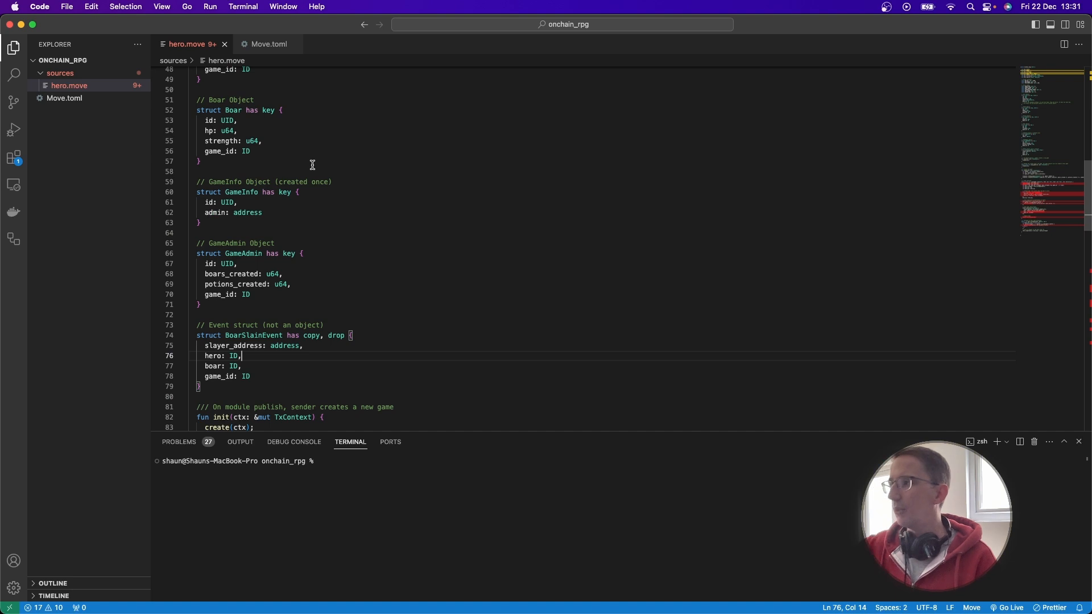
{"action": "mouse_move", "coordinate": [326, 384]}
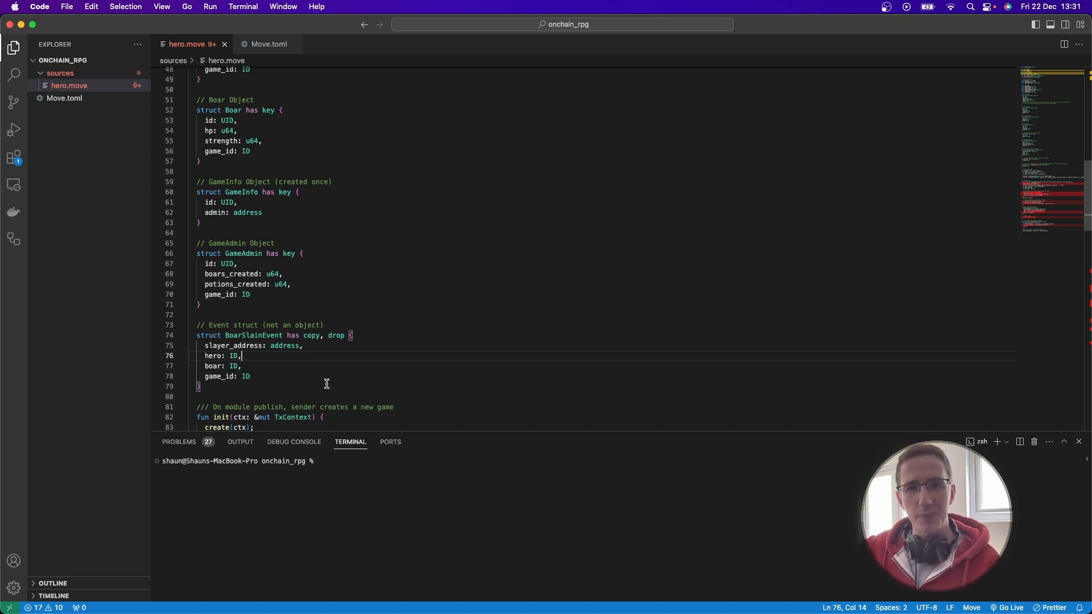
{"action": "mouse_move", "coordinate": [337, 364]}
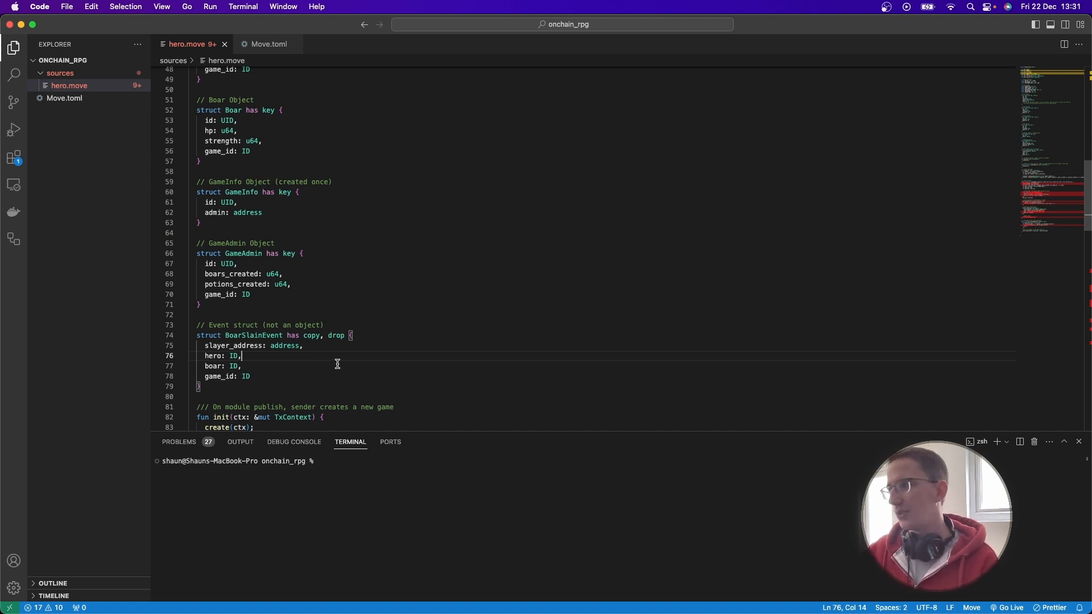
{"action": "mouse_move", "coordinate": [278, 503]}
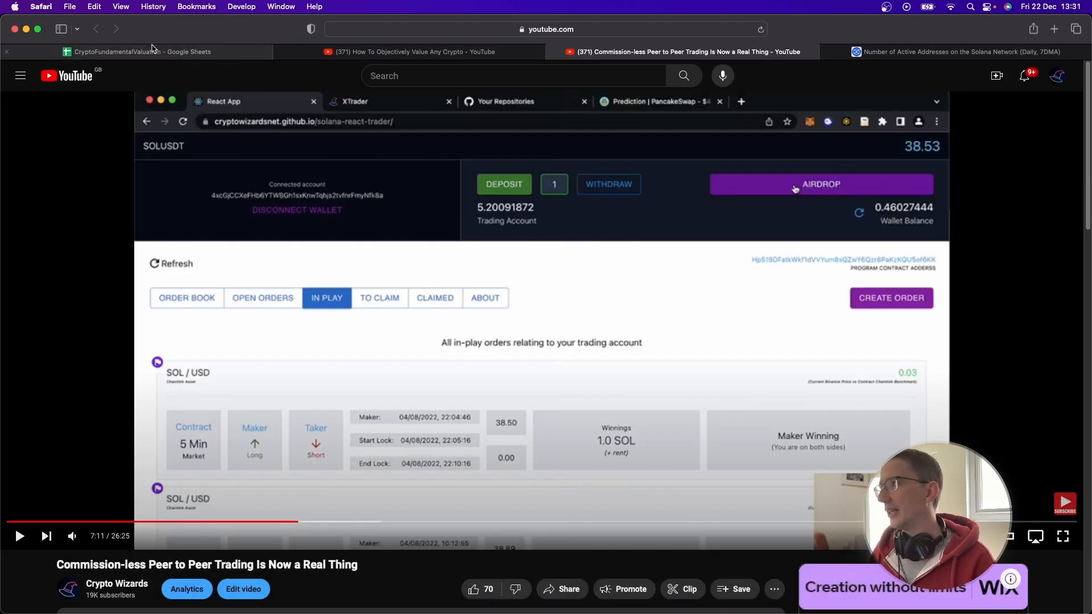
Step: Return to the valuation sheet now showing a SUI column: 24,730 addresses, 0.62 vs 0.68, flagged NO
{"action": "left_click", "coordinate": [139, 51]}
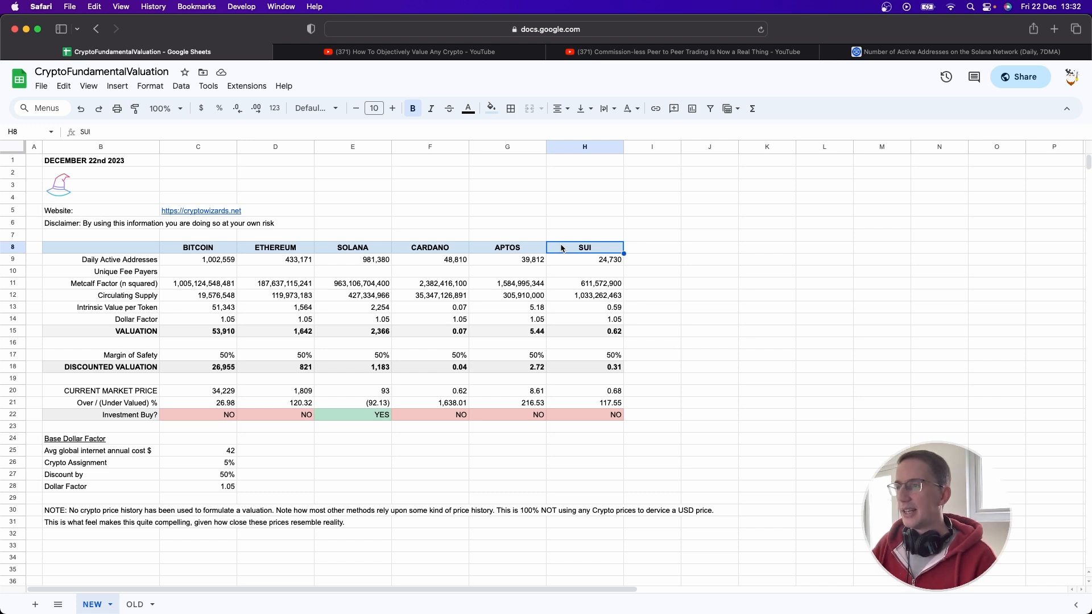
{"action": "left_click", "coordinate": [585, 403]}
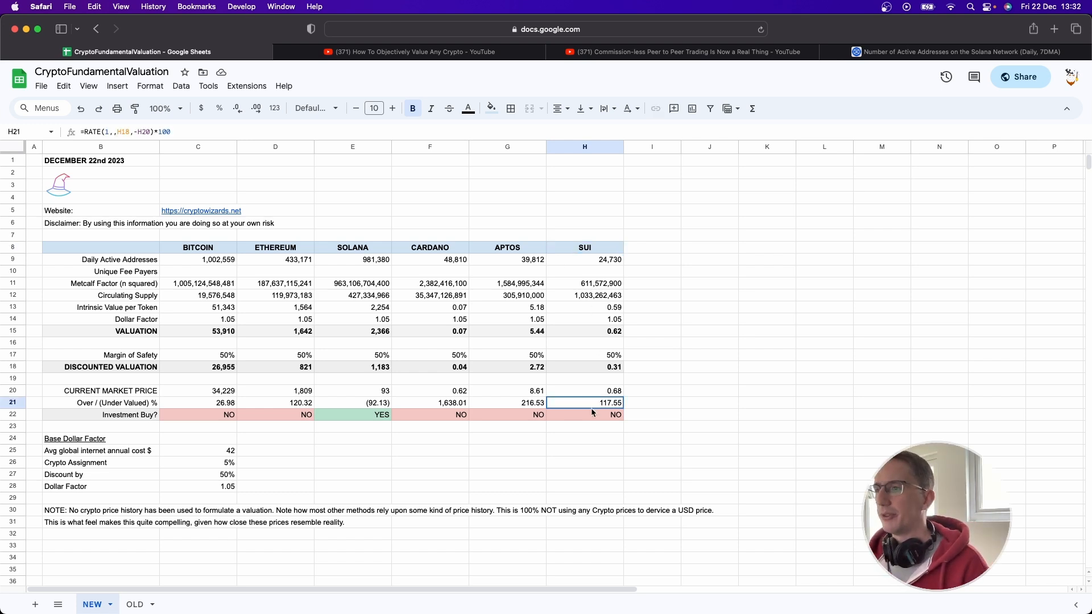
{"action": "left_click", "coordinate": [585, 414]}
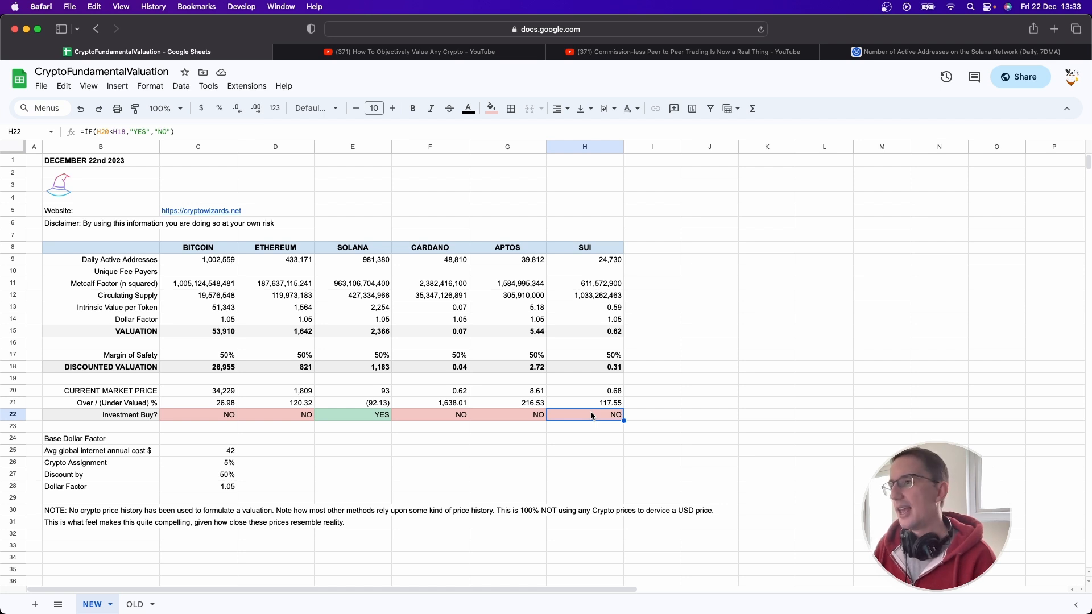
{"action": "mouse_move", "coordinate": [587, 408]}
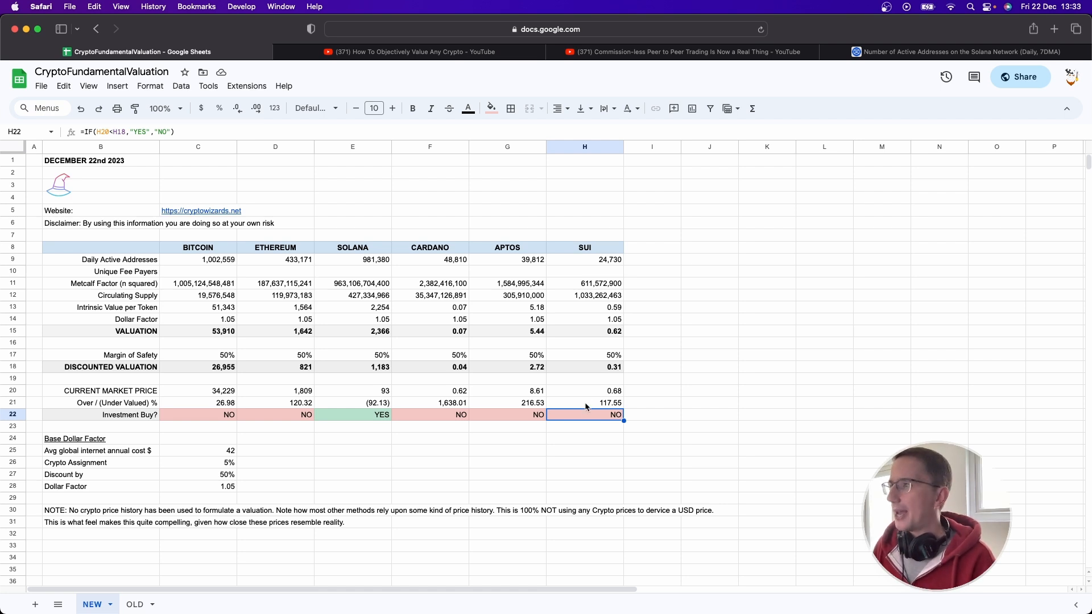
{"action": "mouse_move", "coordinate": [603, 377]}
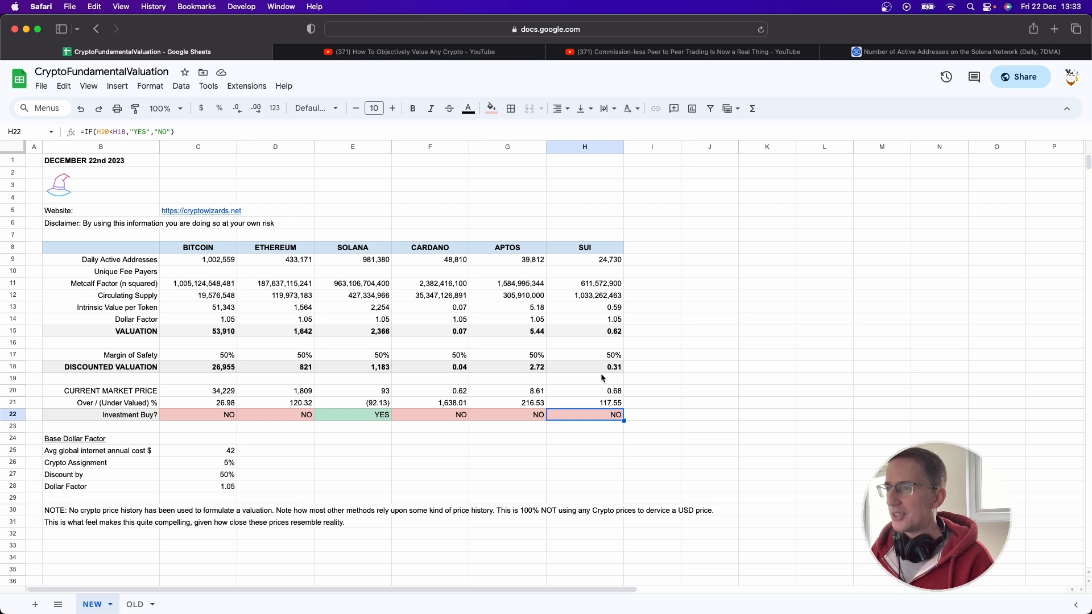
{"action": "left_click", "coordinate": [585, 368]}
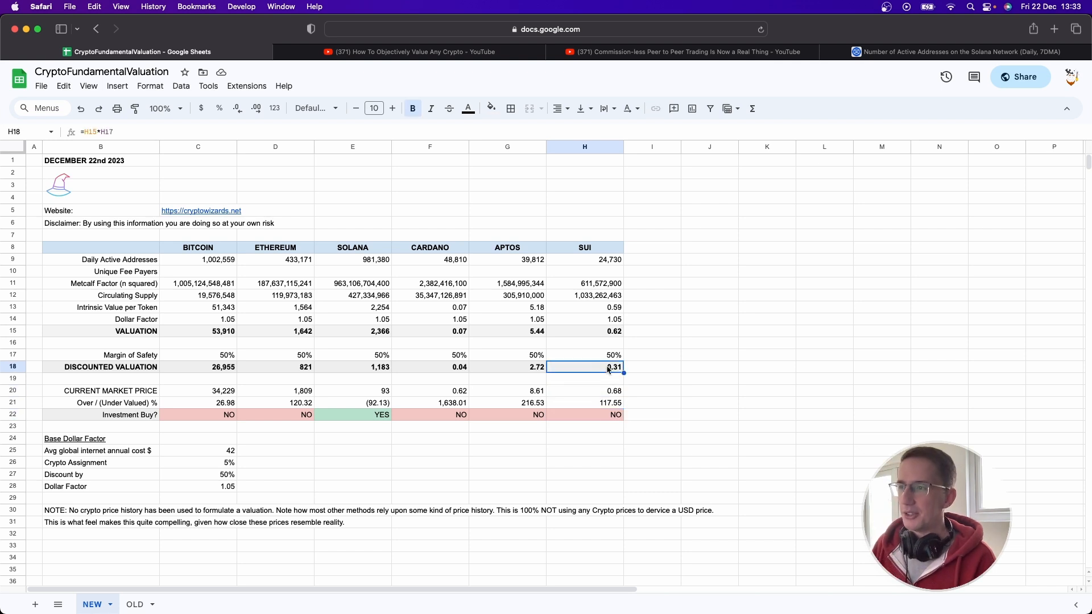
{"action": "left_click", "coordinate": [585, 390]}
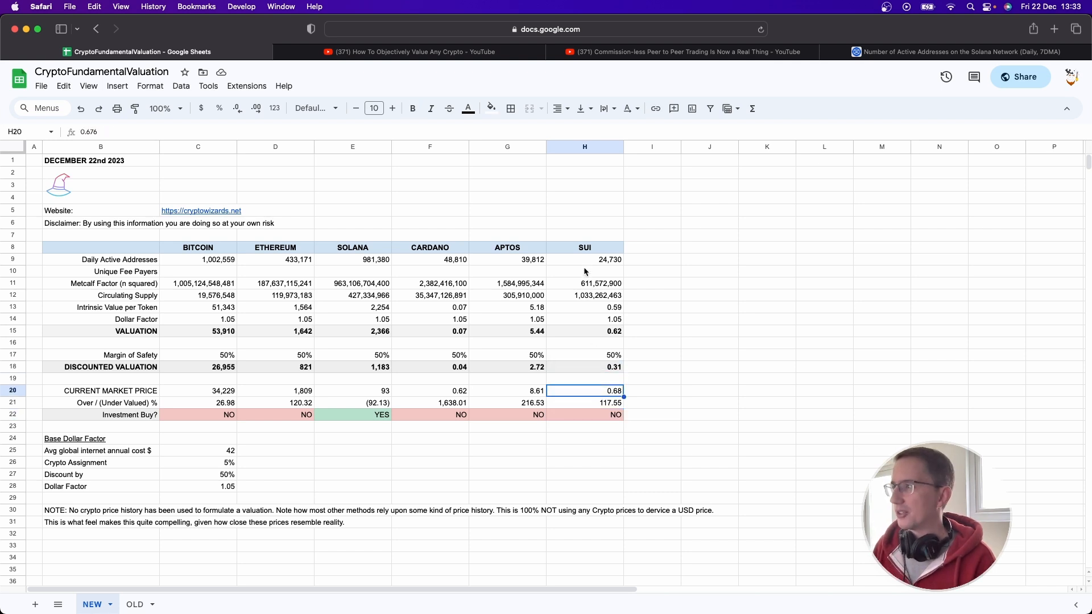
{"action": "left_click", "coordinate": [585, 260]}
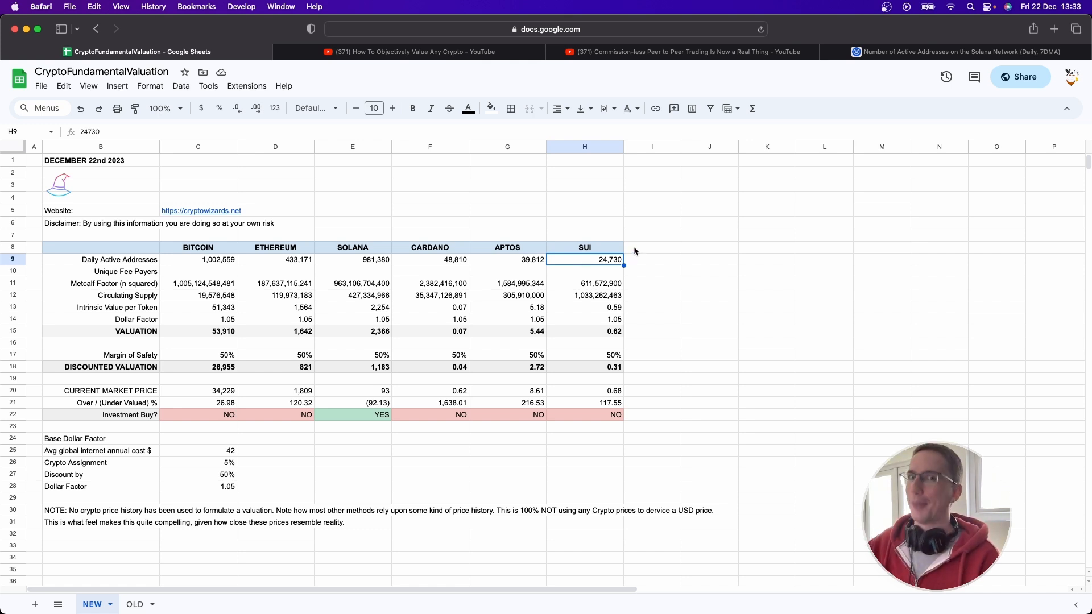
{"action": "mouse_move", "coordinate": [658, 266]}
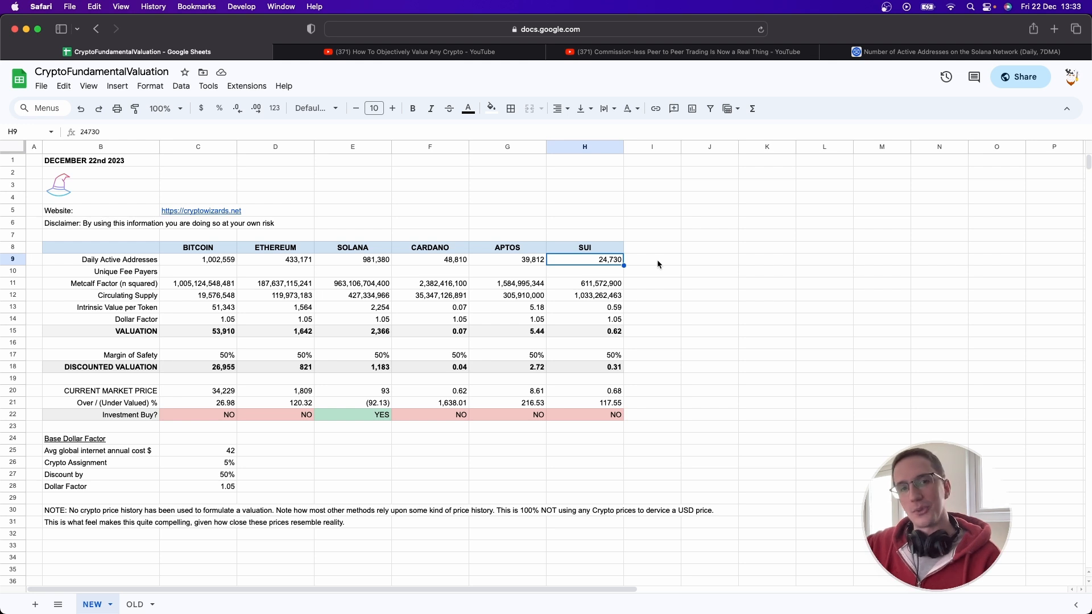
{"action": "mouse_move", "coordinate": [622, 482]}
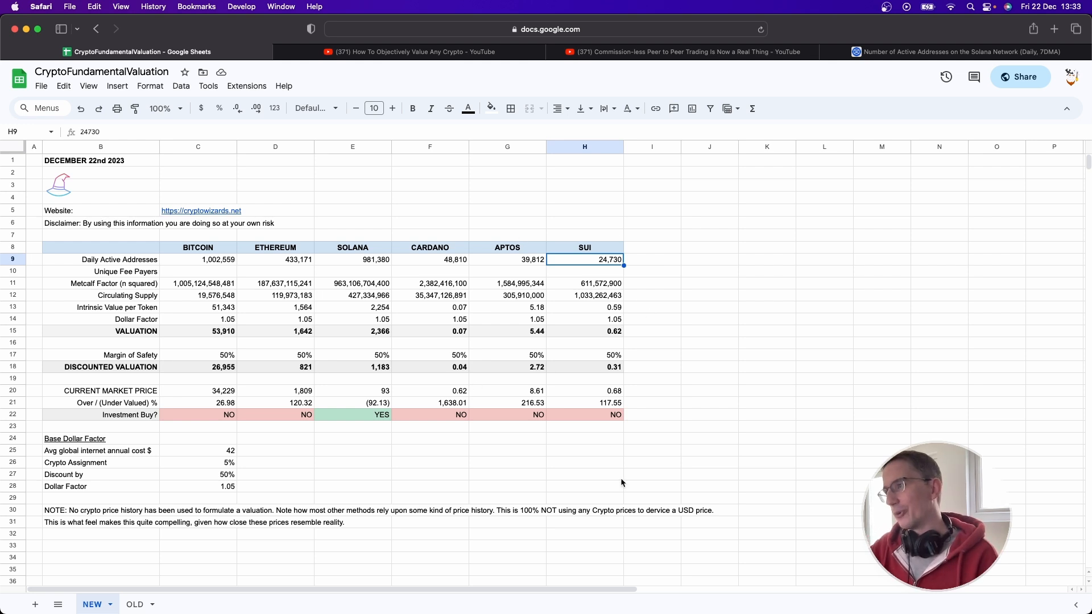
{"action": "left_click", "coordinate": [351, 368]}
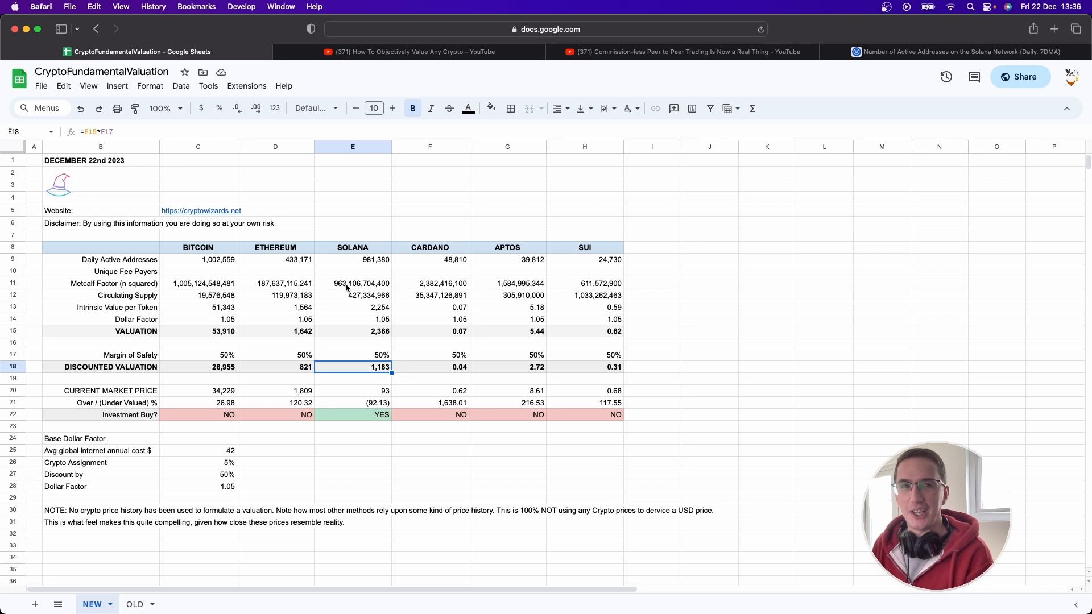